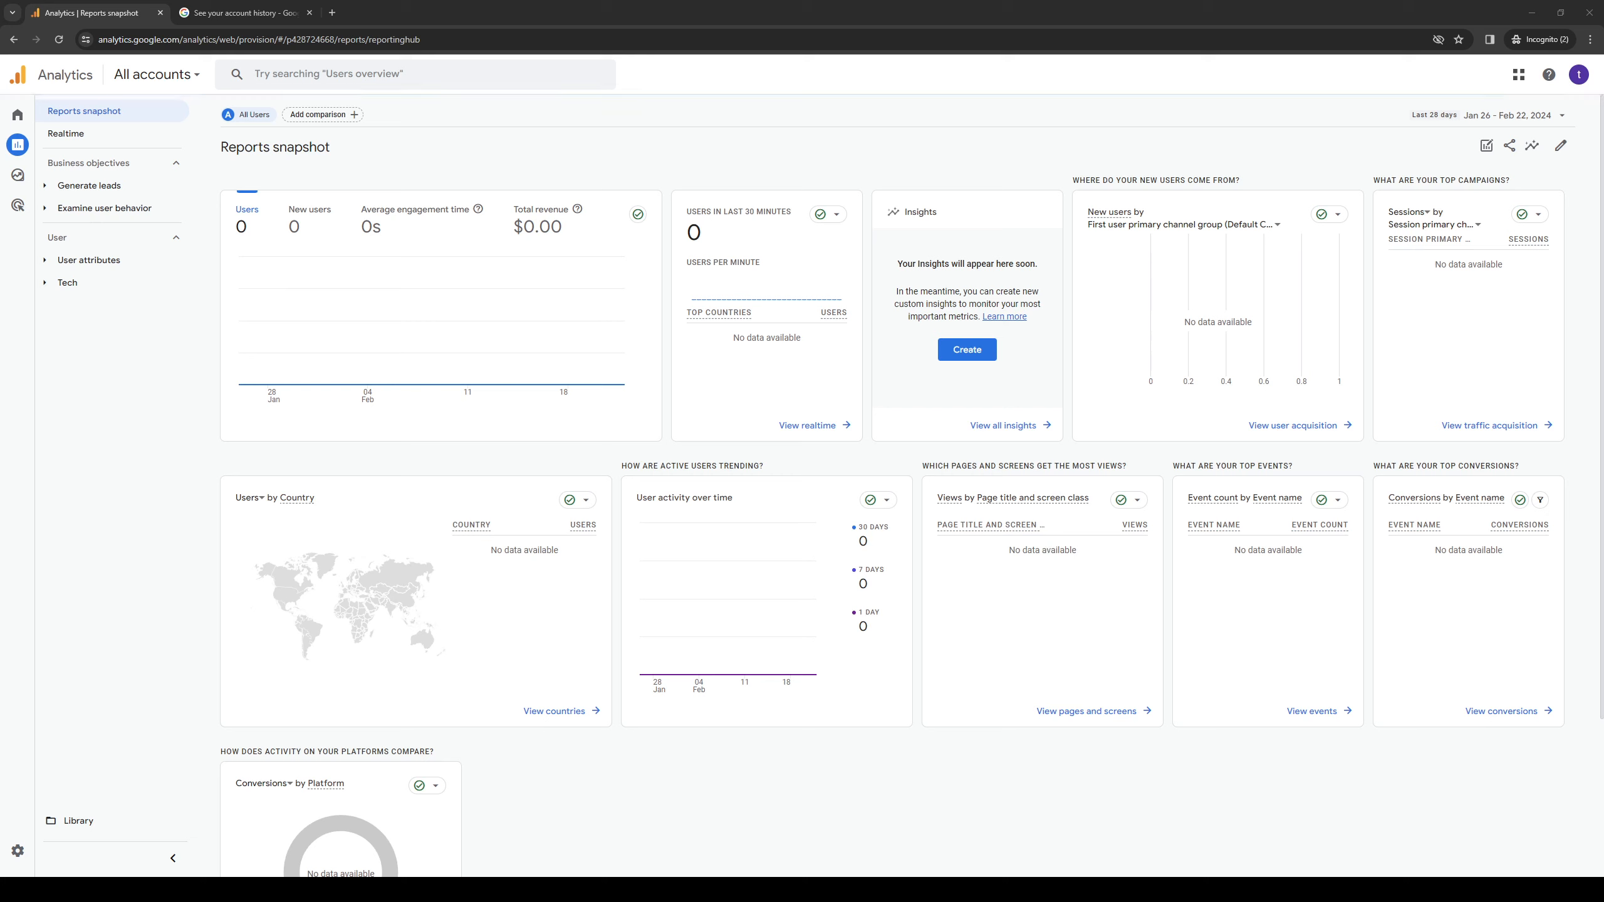
pyautogui.moveTo(672, 722)
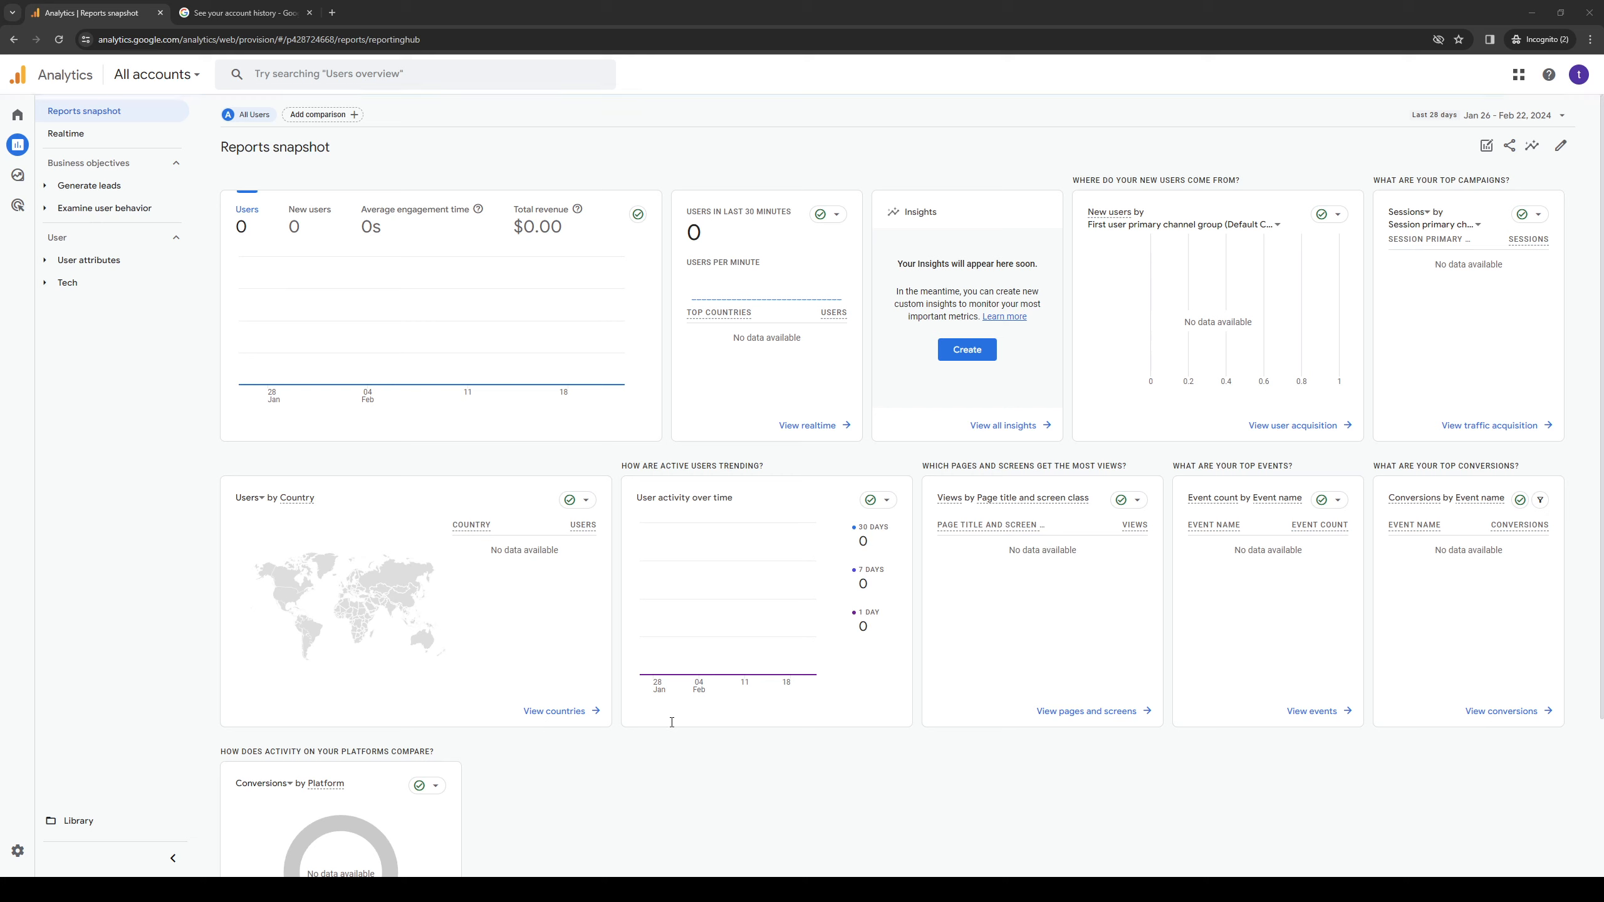
pyautogui.moveTo(766, 714)
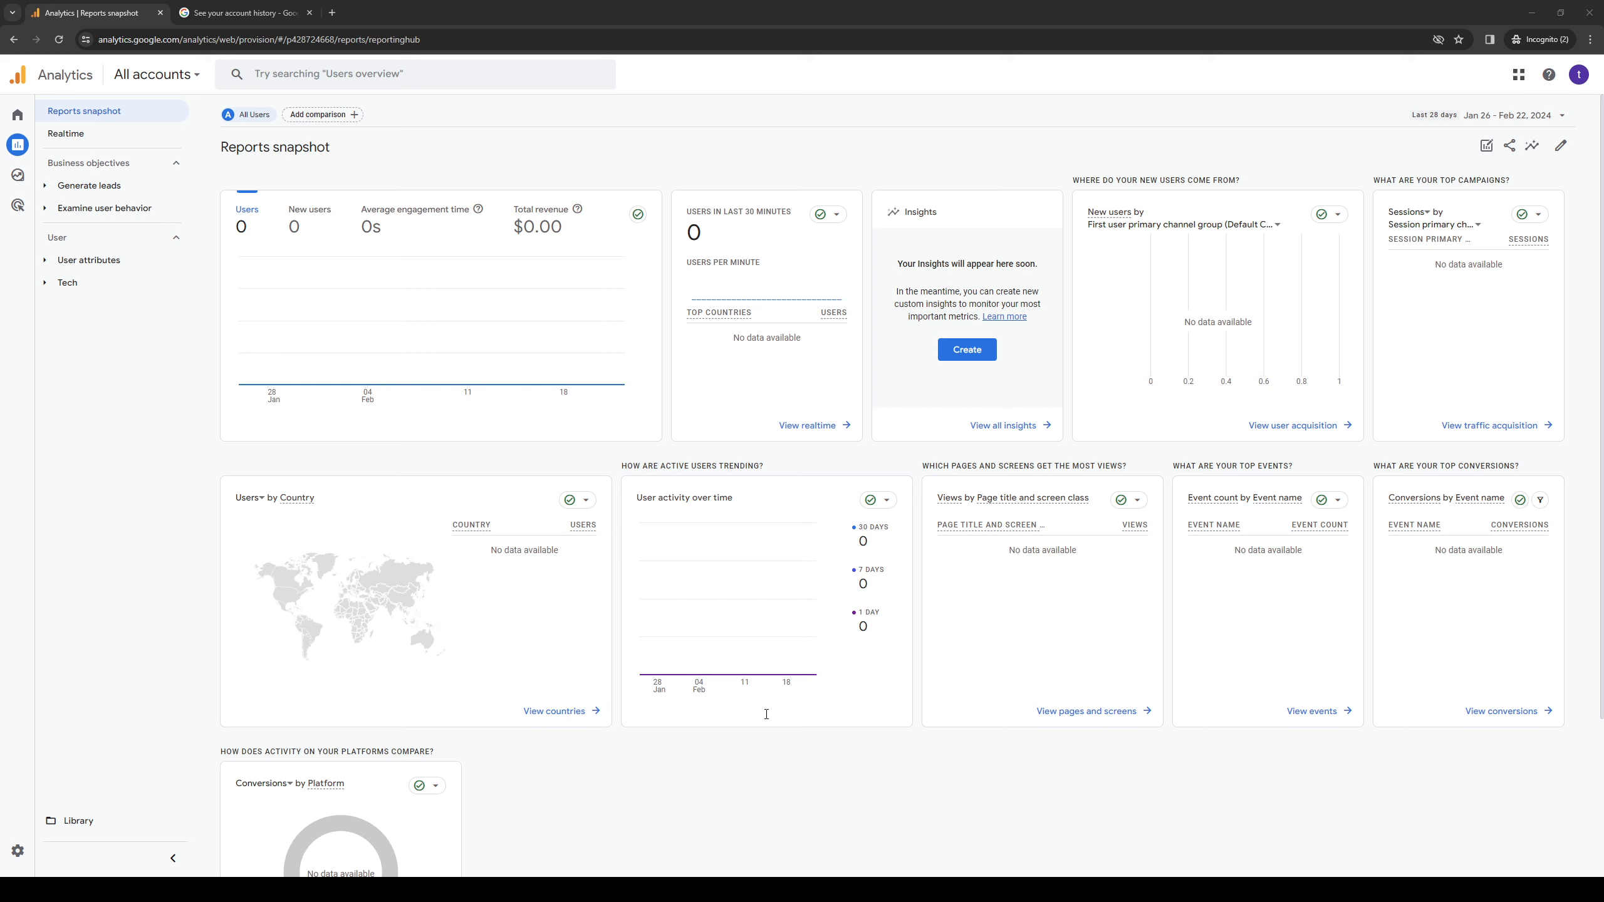
pyautogui.moveTo(1170, 298)
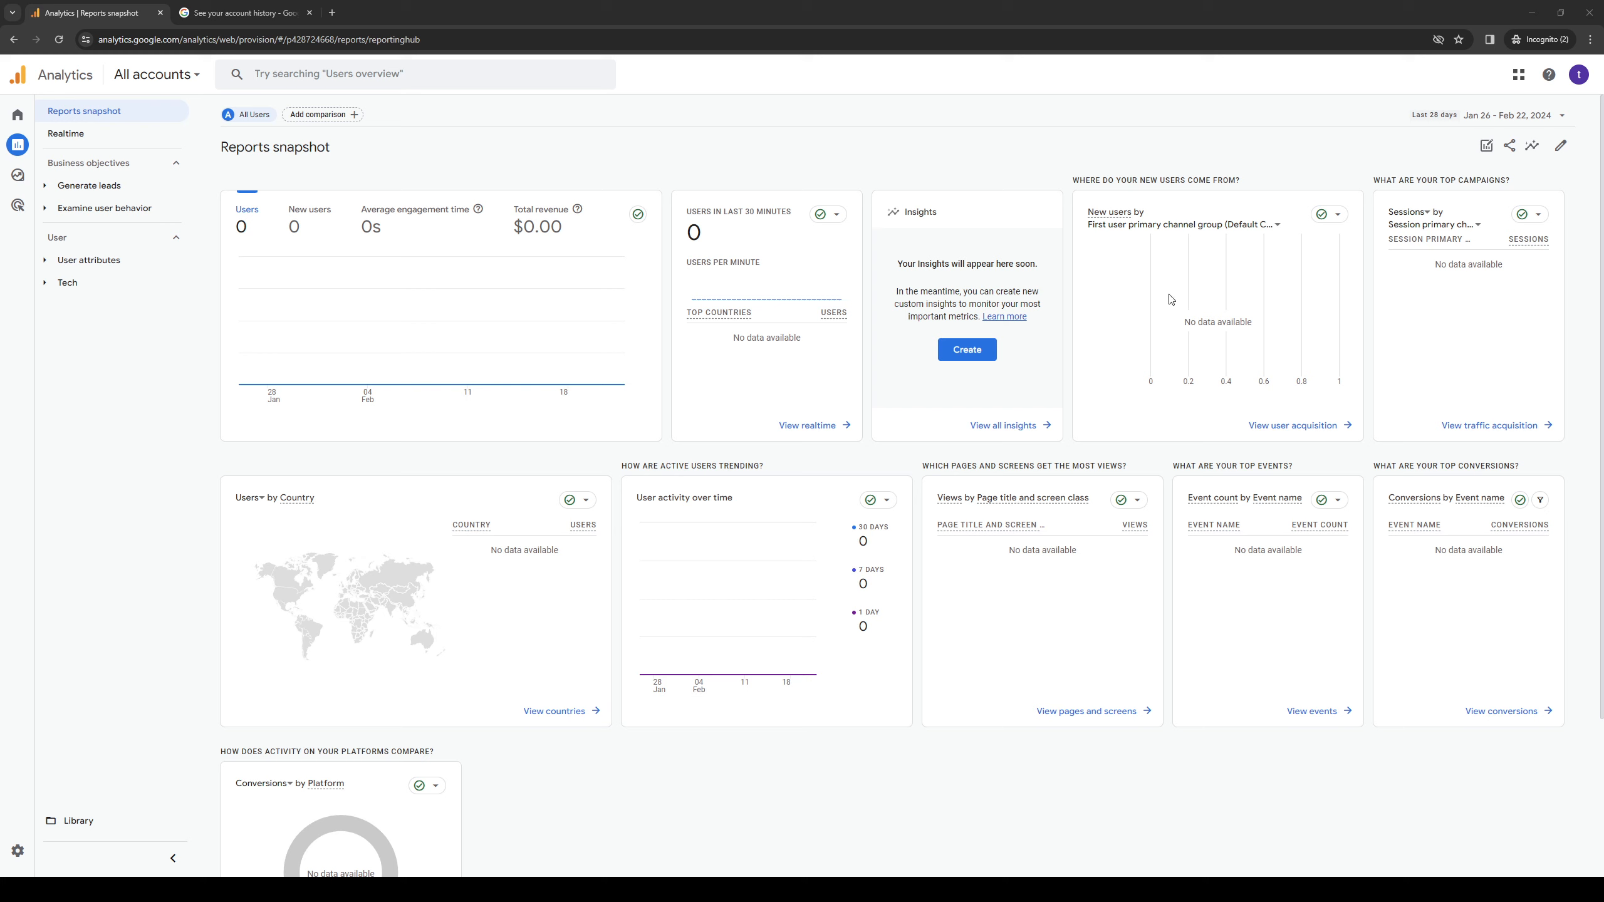
pyautogui.moveTo(117, 510)
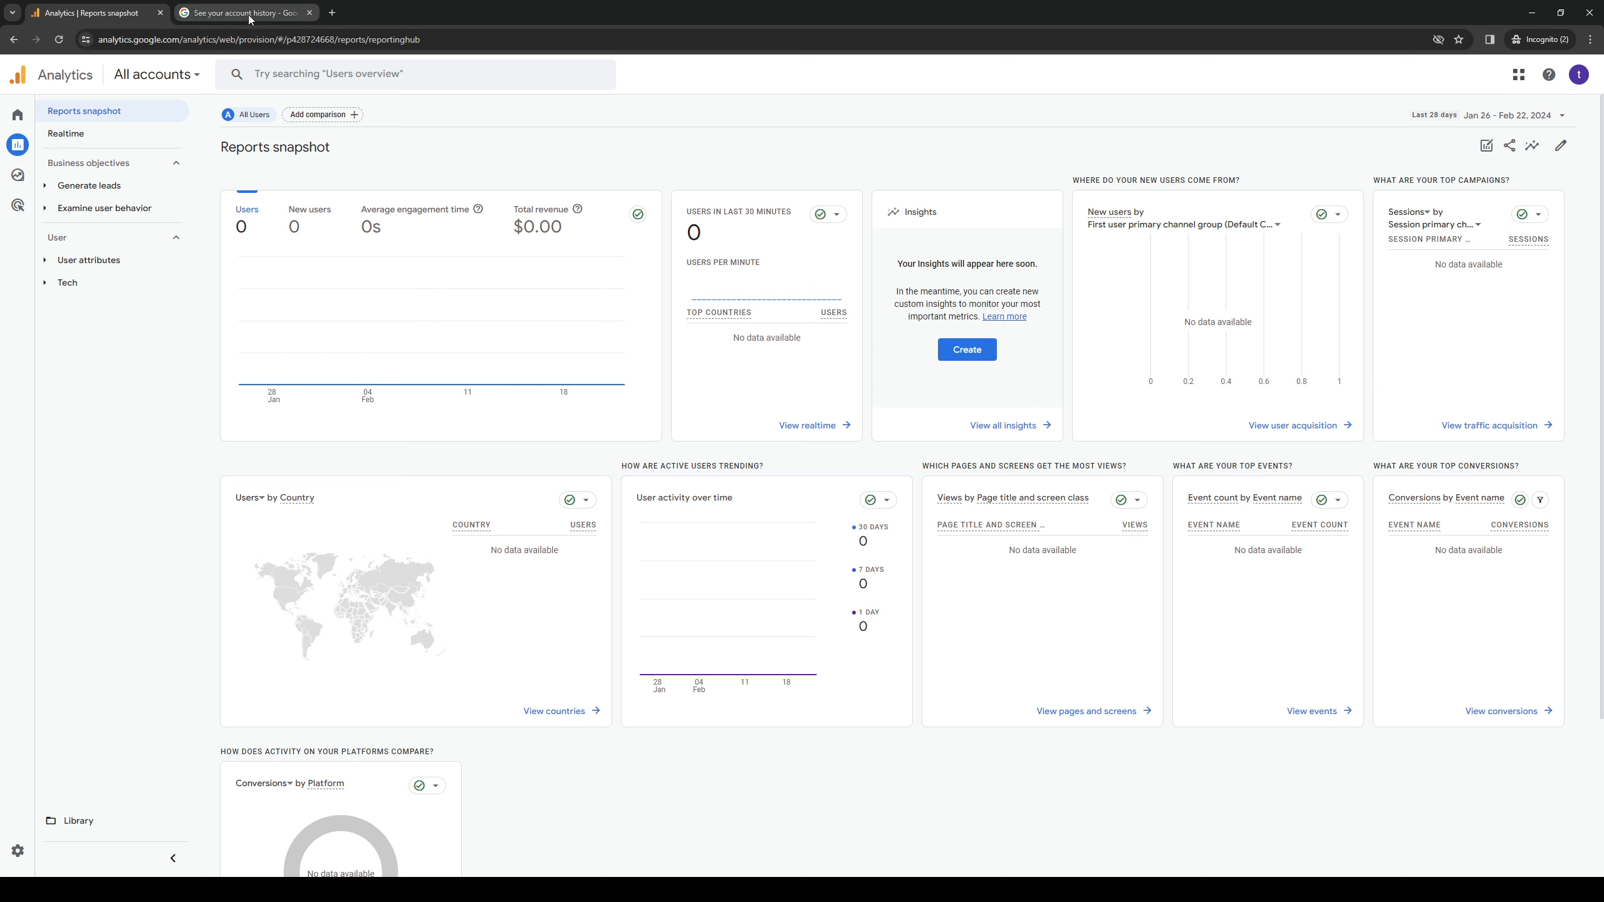
# Switch to the 'See your account history' article and follow its step-1 Change history link into Google Ads.
pyautogui.click(243, 12)
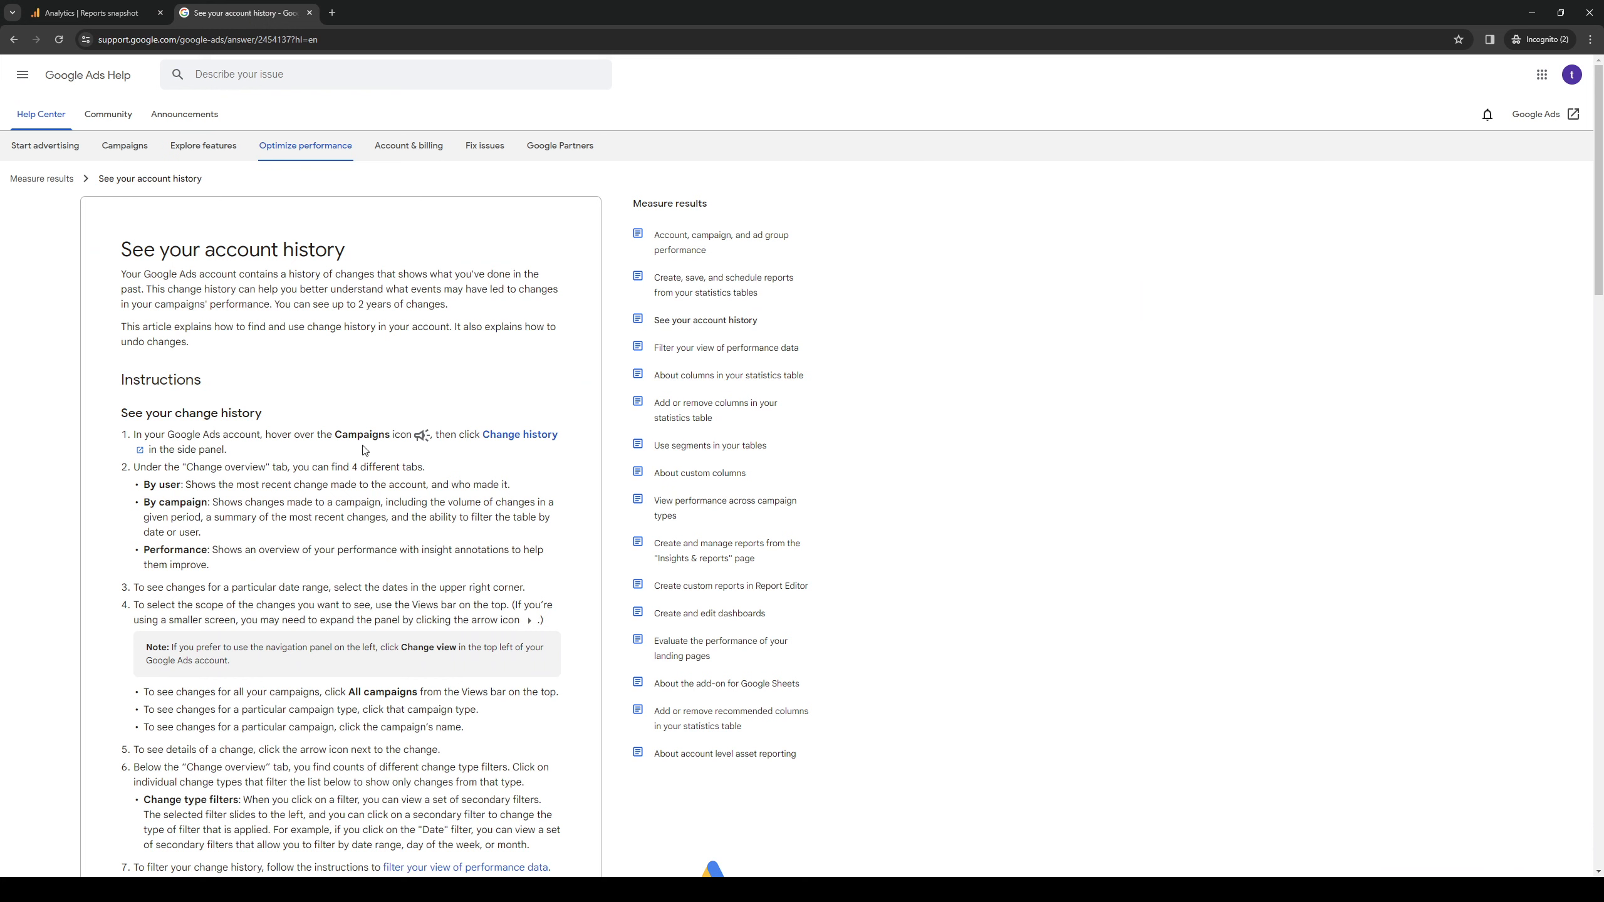
pyautogui.moveTo(357, 438)
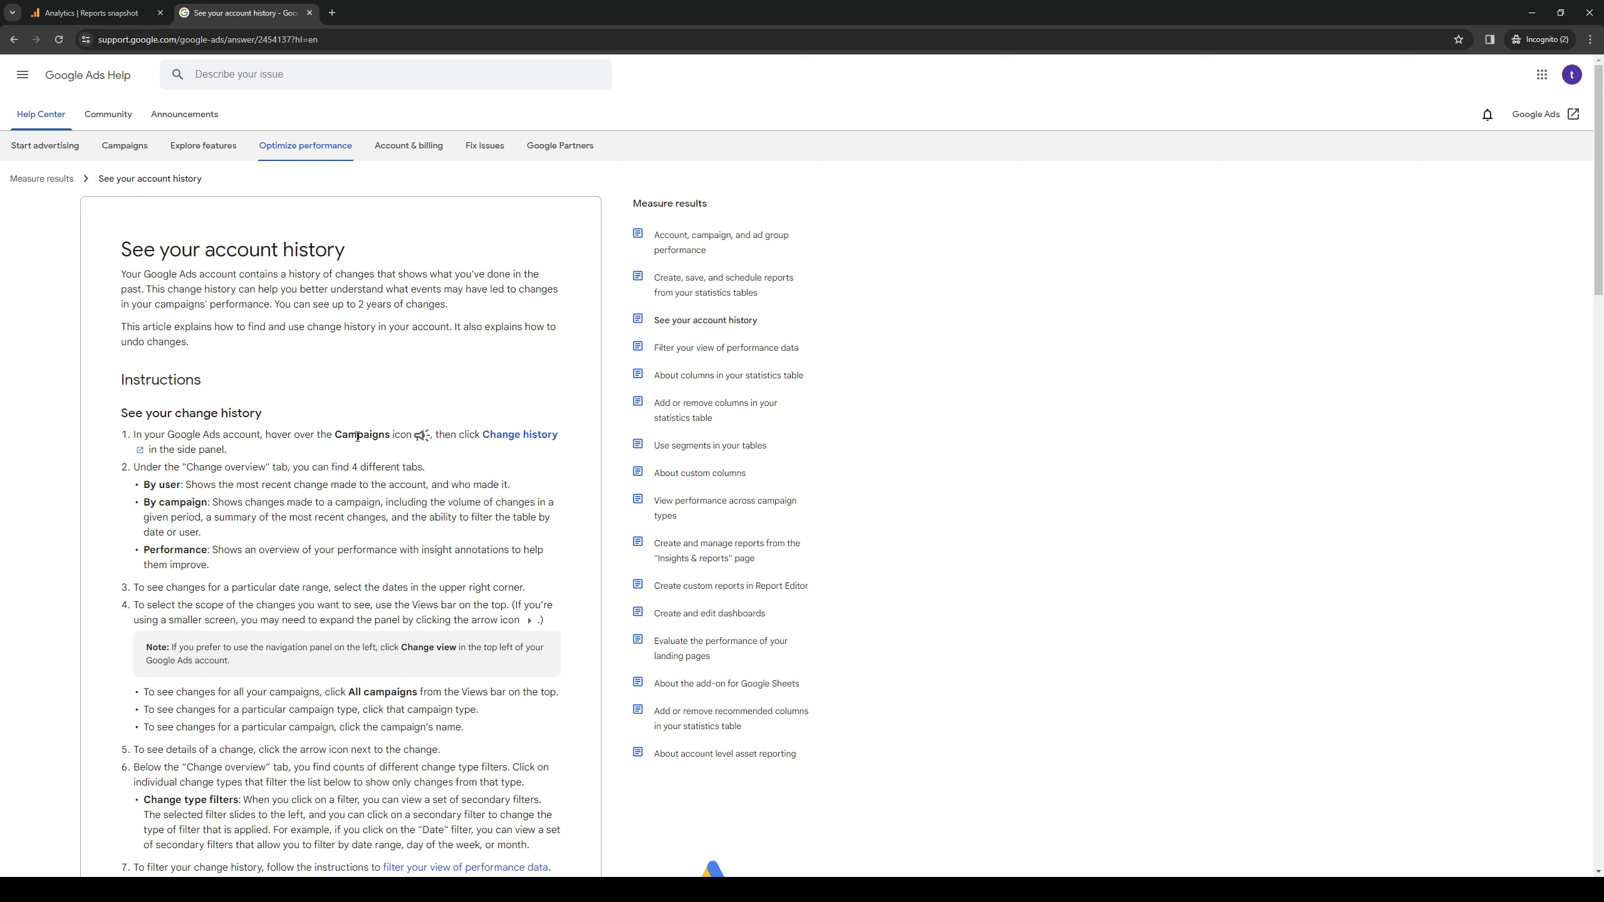
pyautogui.moveTo(359, 436)
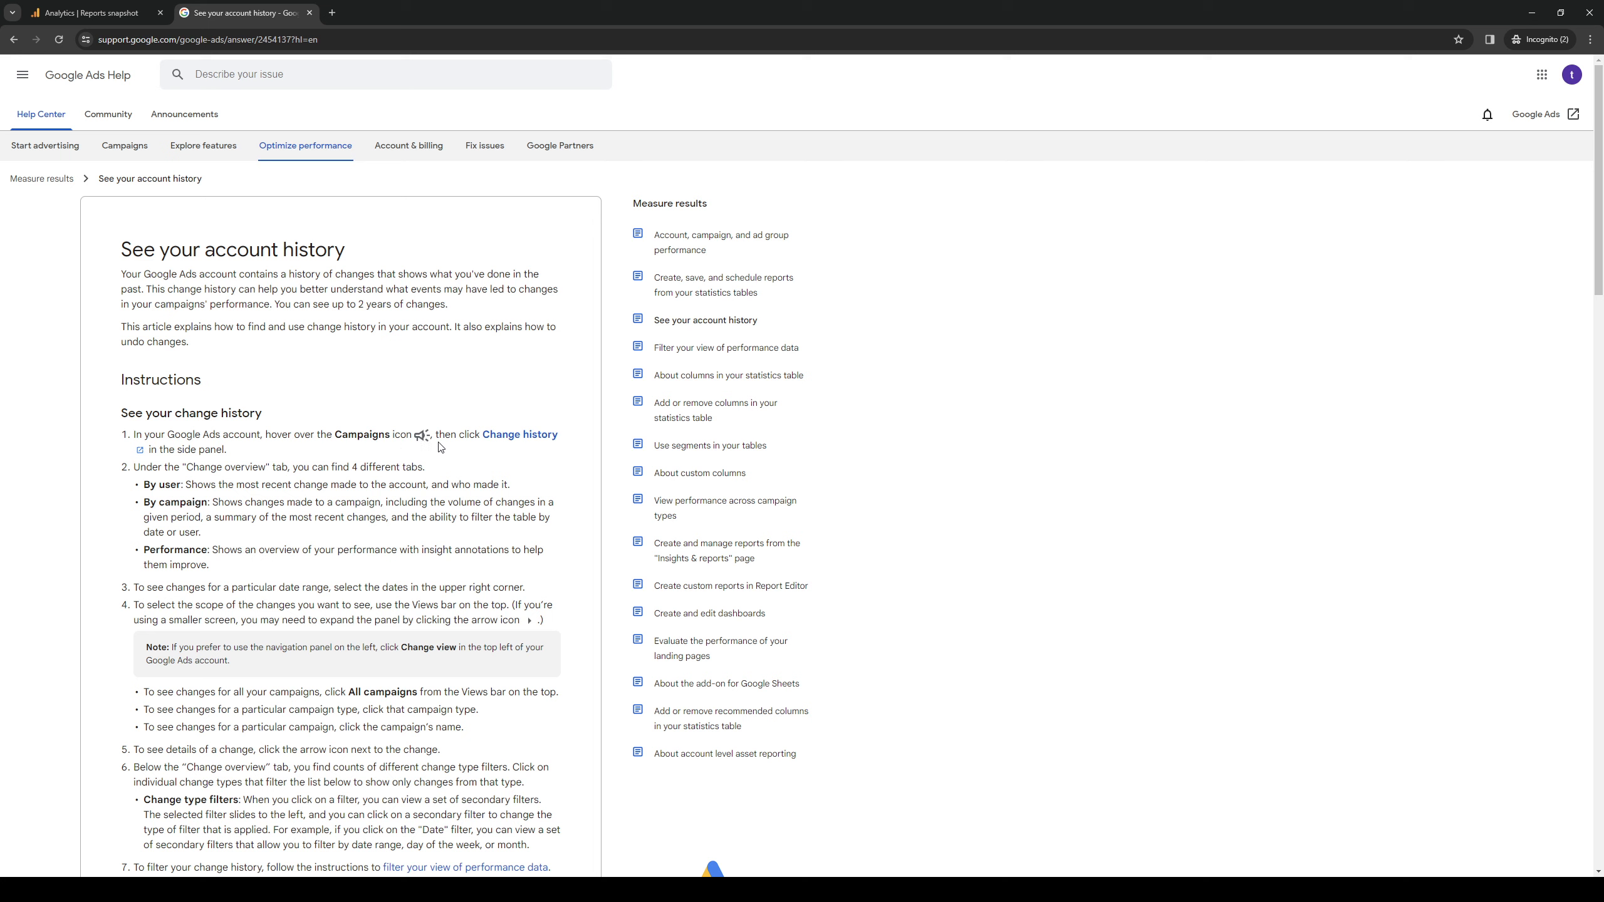
pyautogui.moveTo(518, 435)
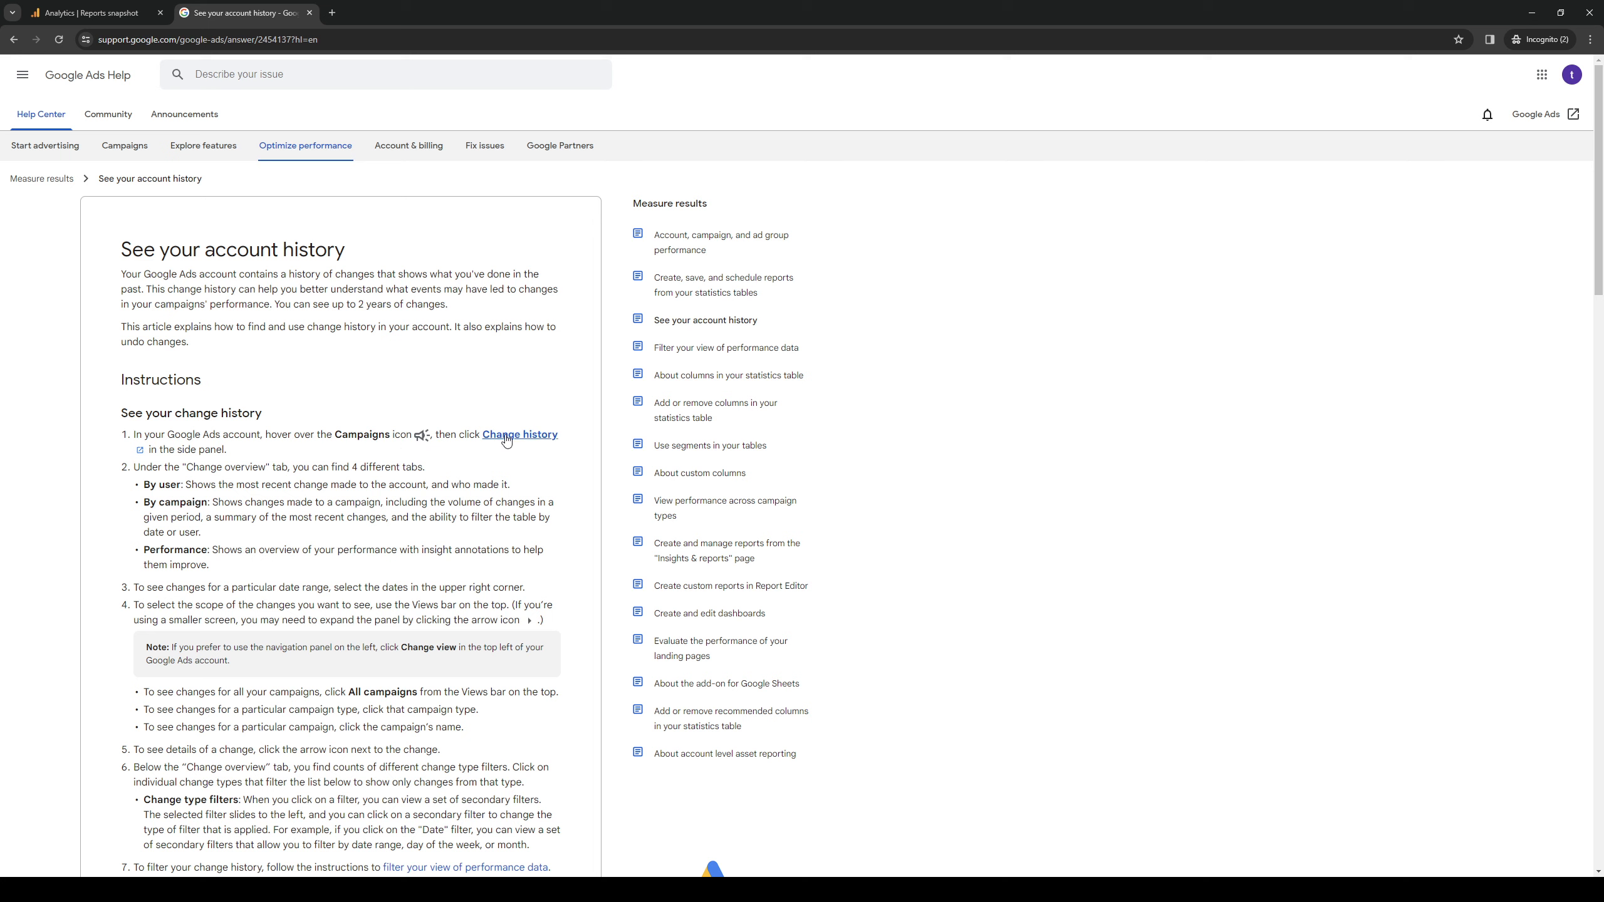
pyautogui.moveTo(539, 455)
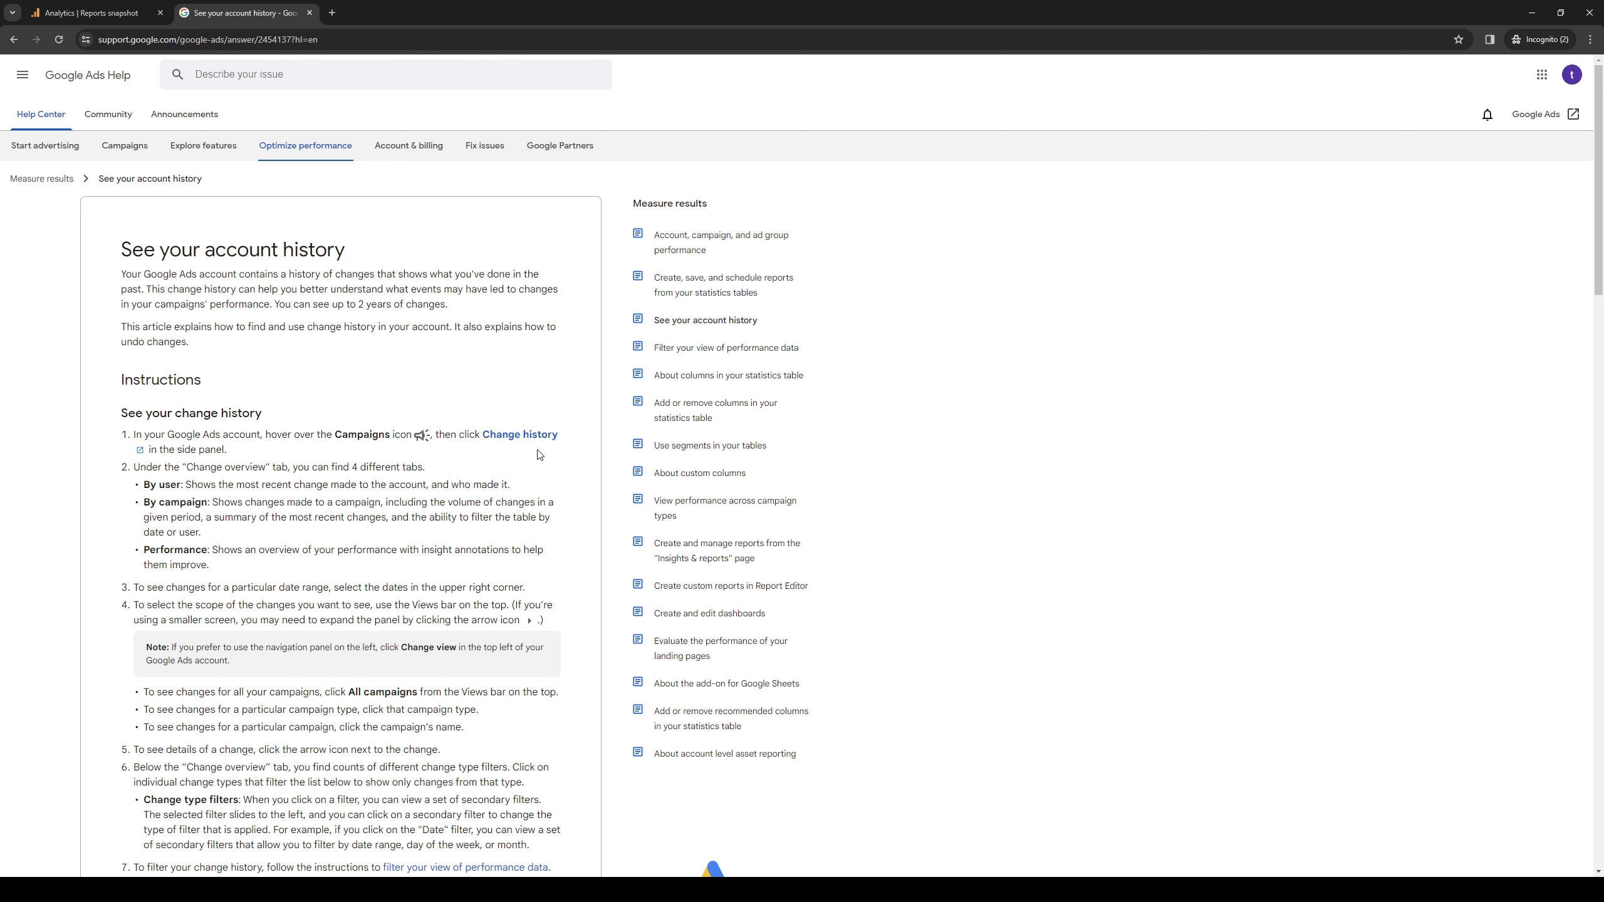
pyautogui.moveTo(520, 433)
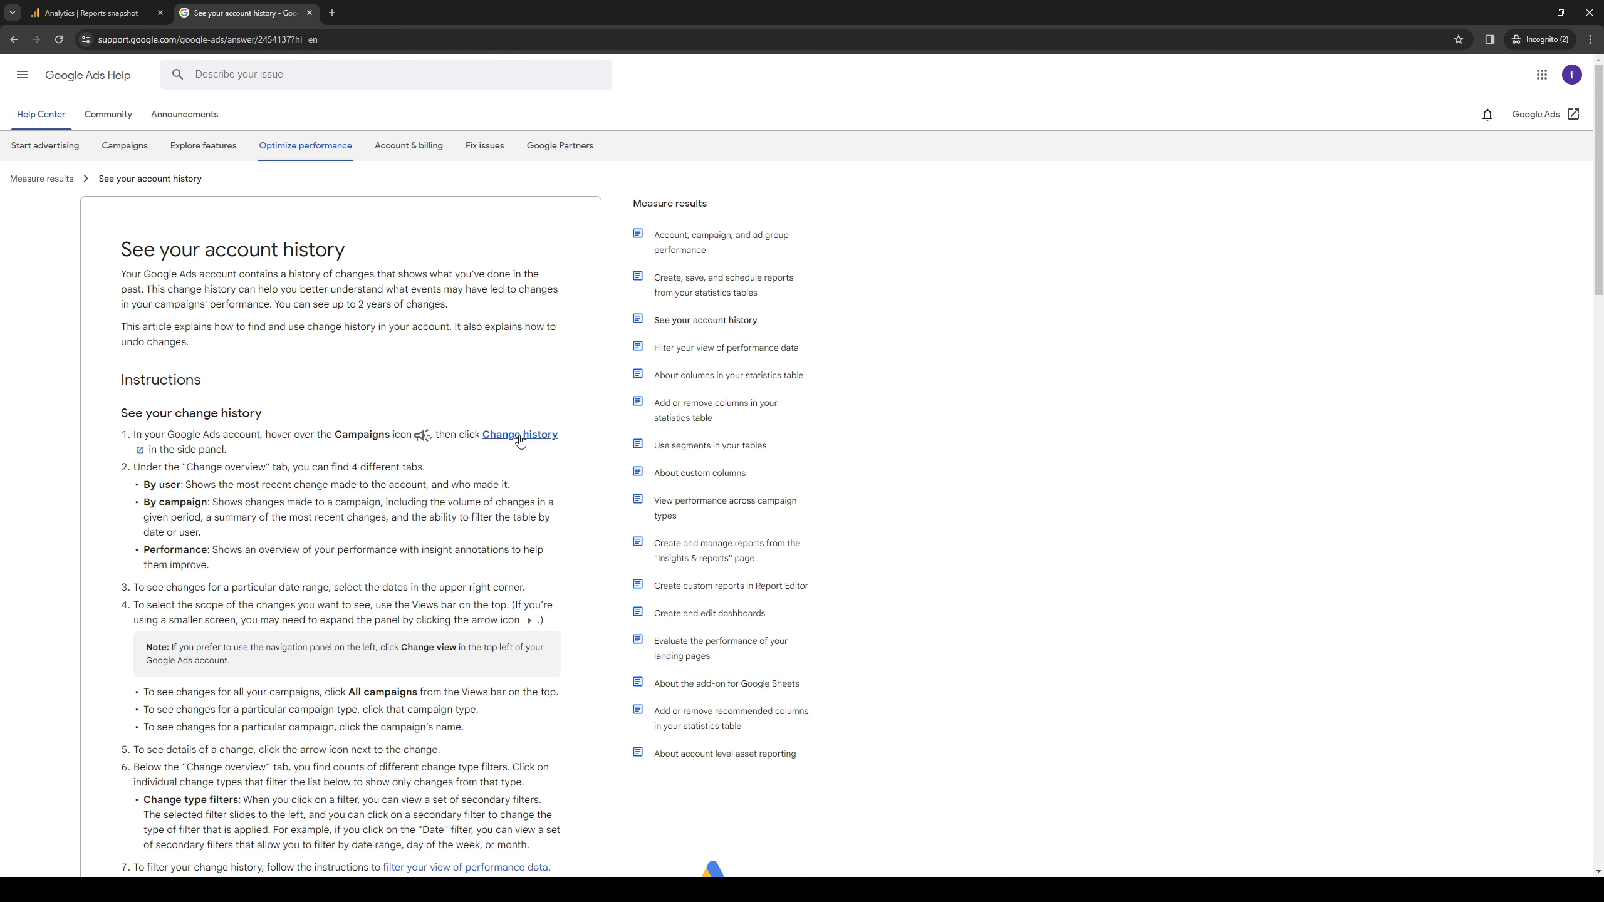
pyautogui.click(519, 434)
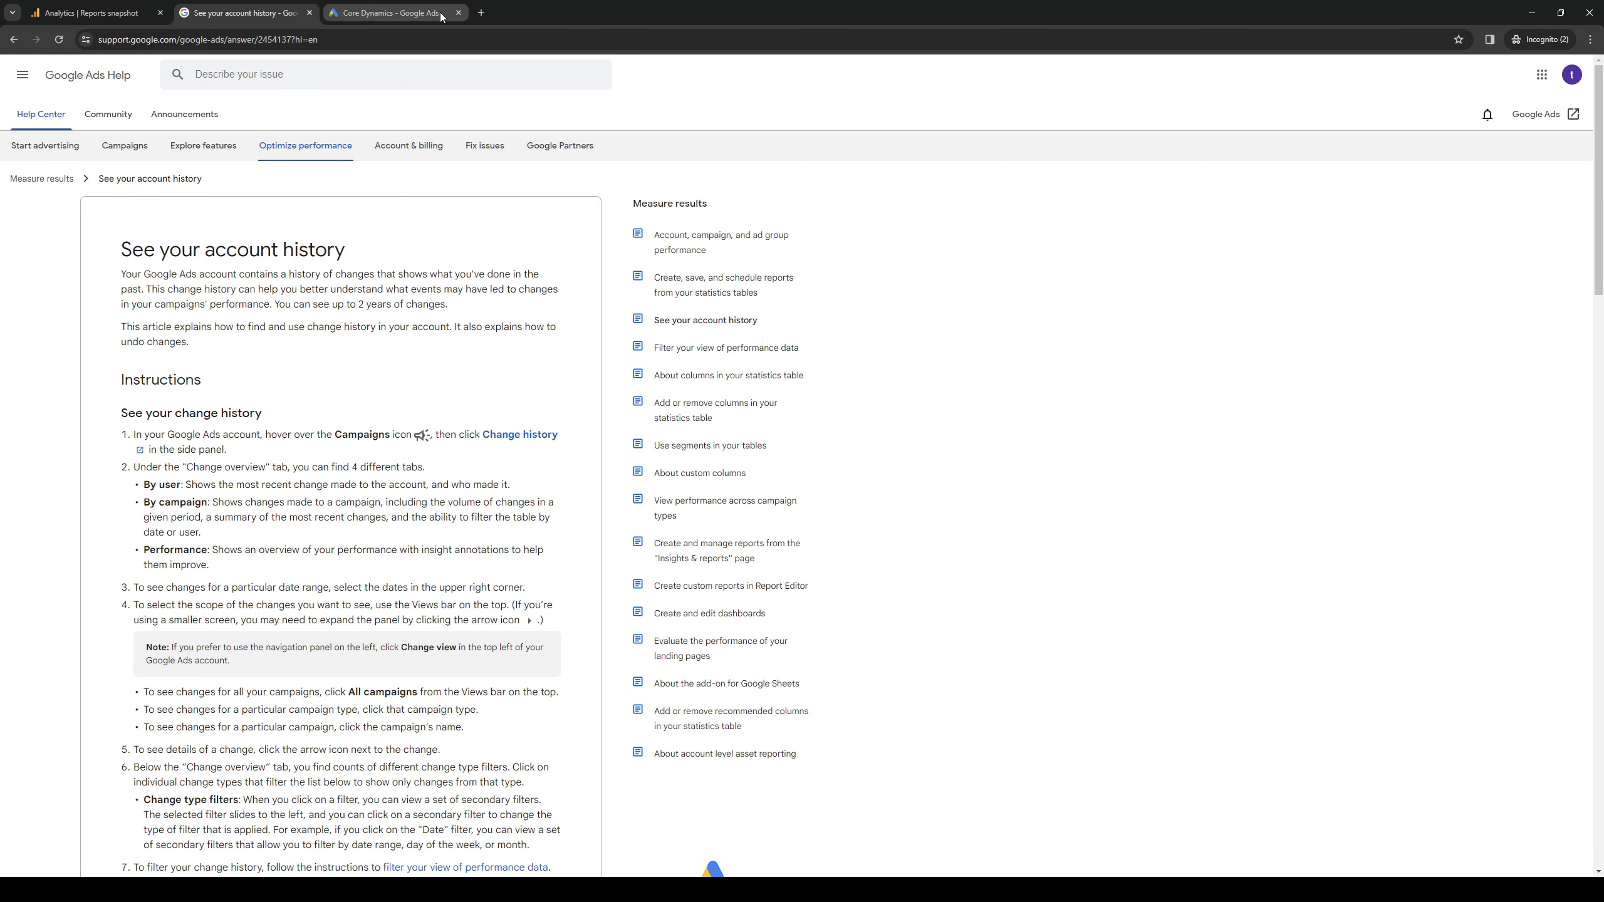
# Close the newly opened Google Ads page, returning to the account history article.
pyautogui.click(389, 13)
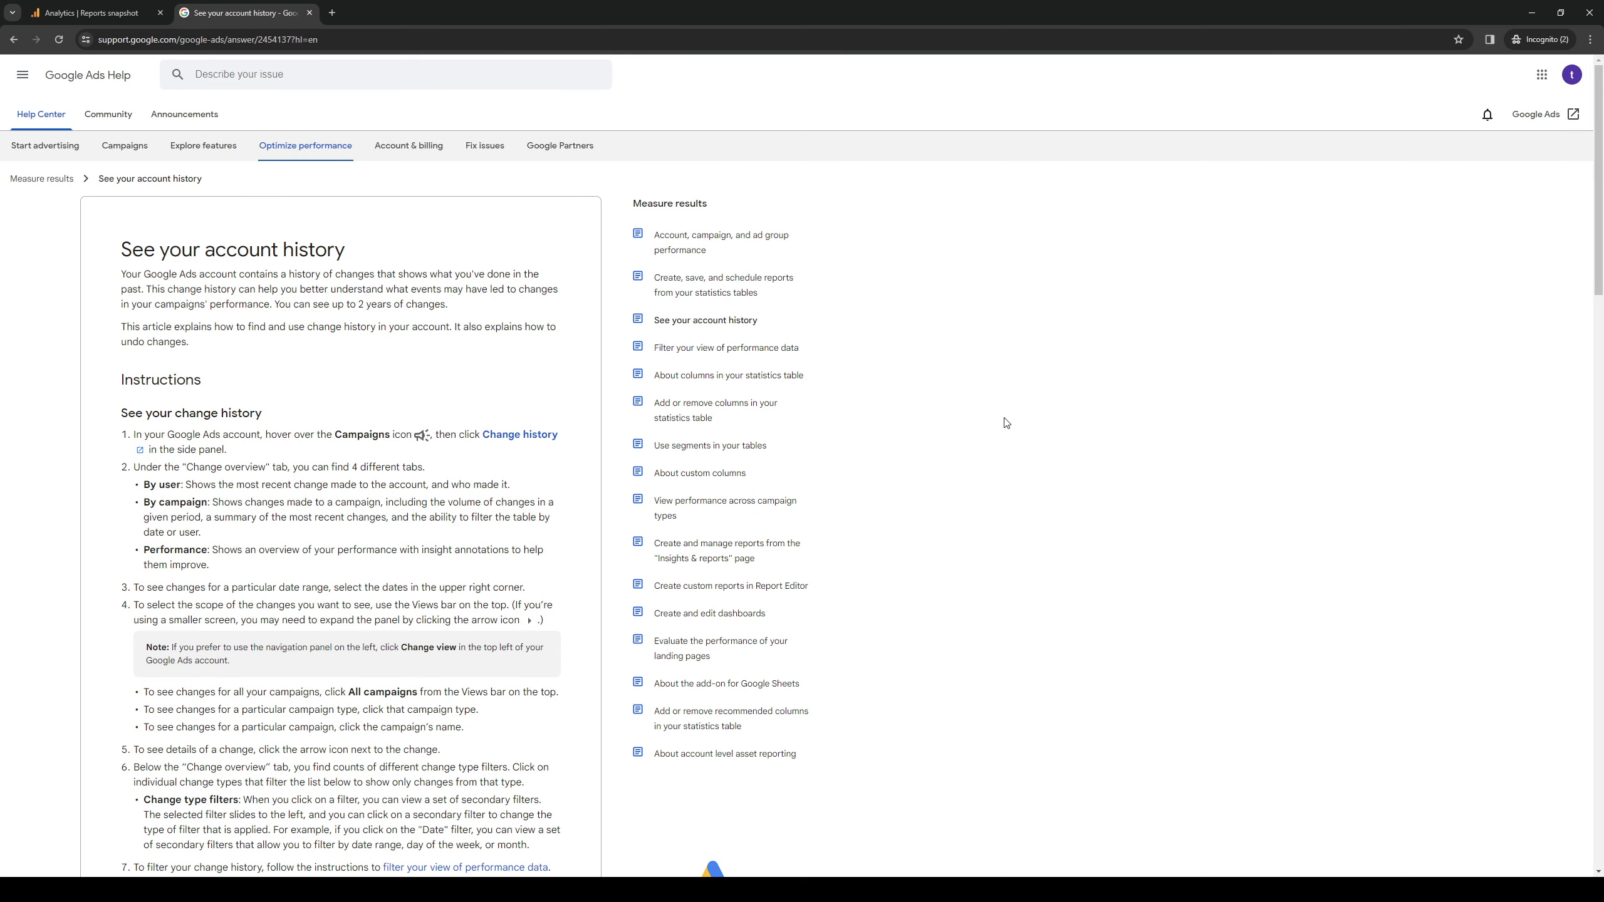
pyautogui.moveTo(439, 444)
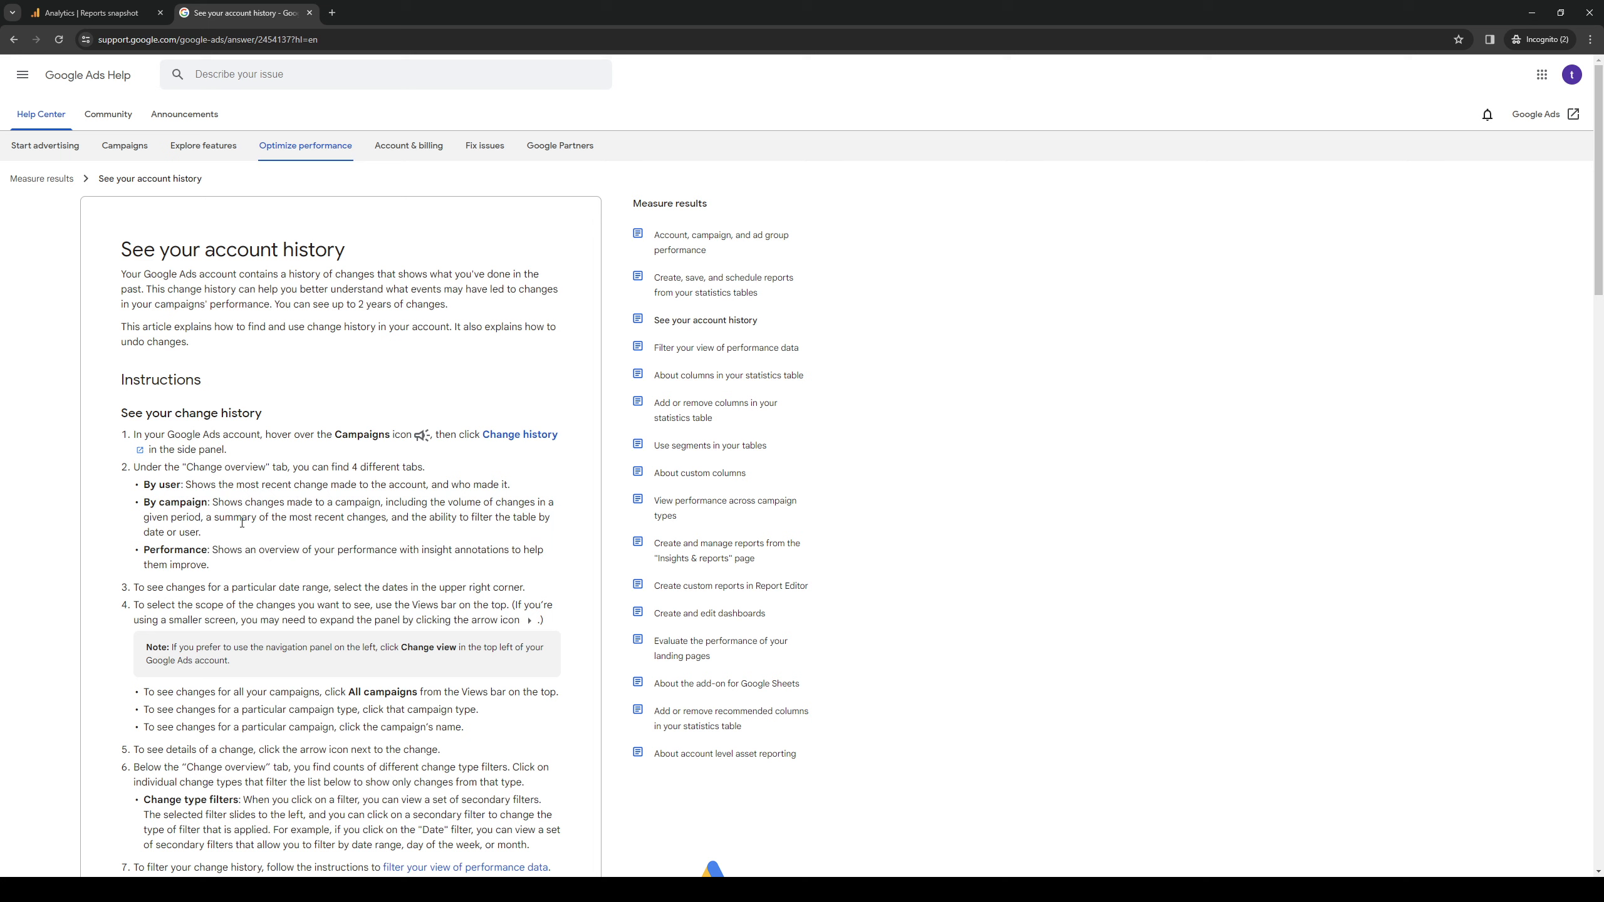
pyautogui.moveTo(293, 521)
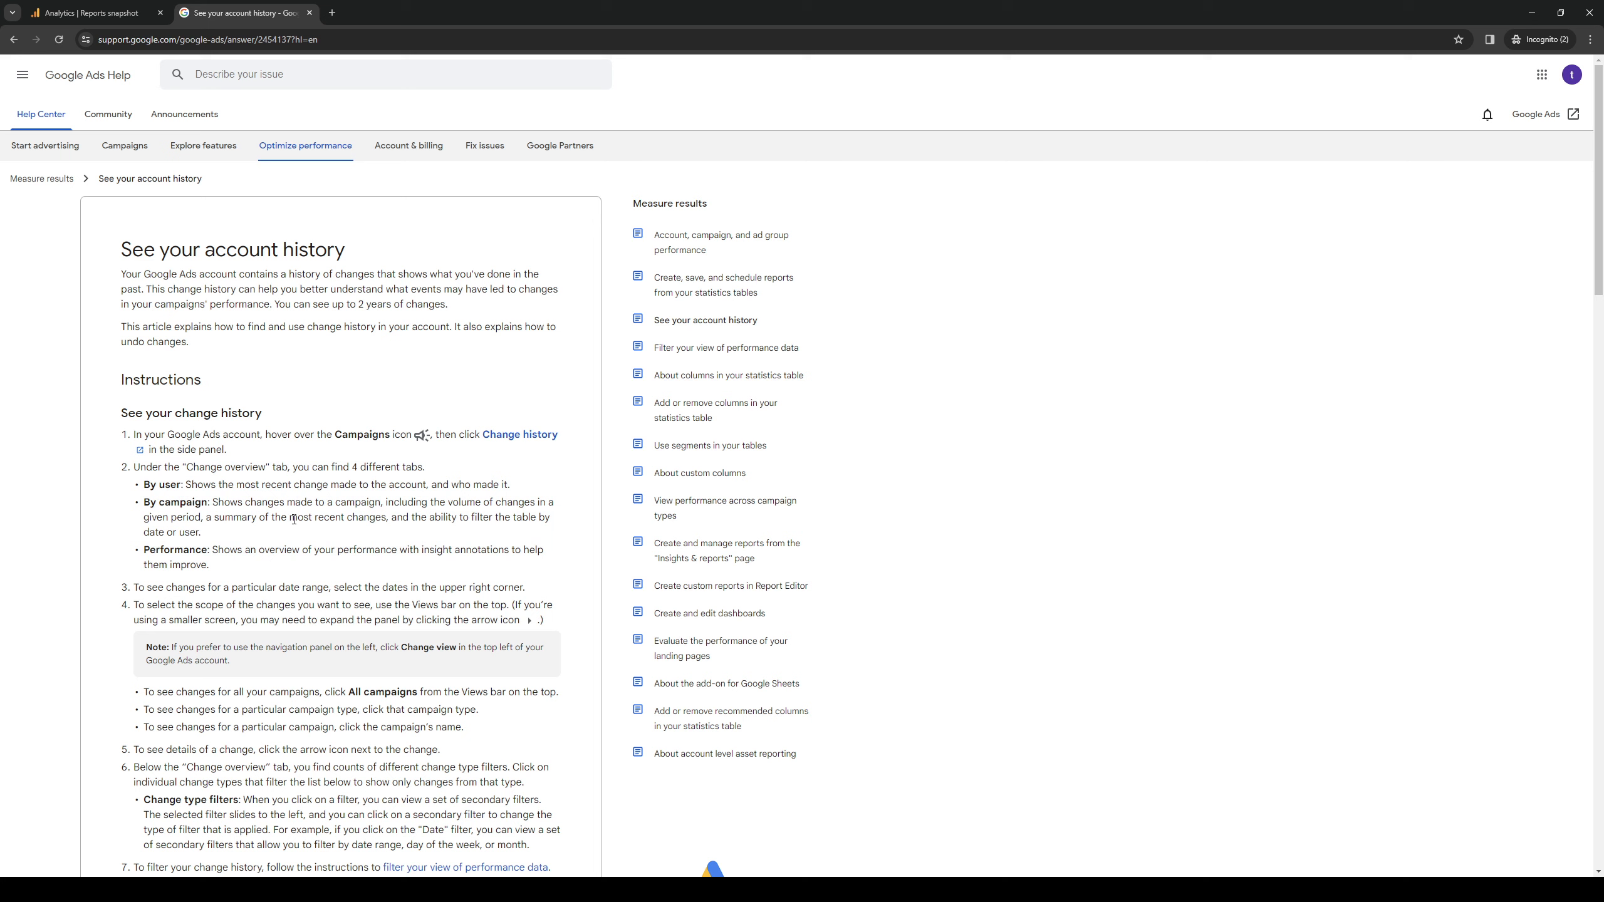
pyautogui.moveTo(253, 577)
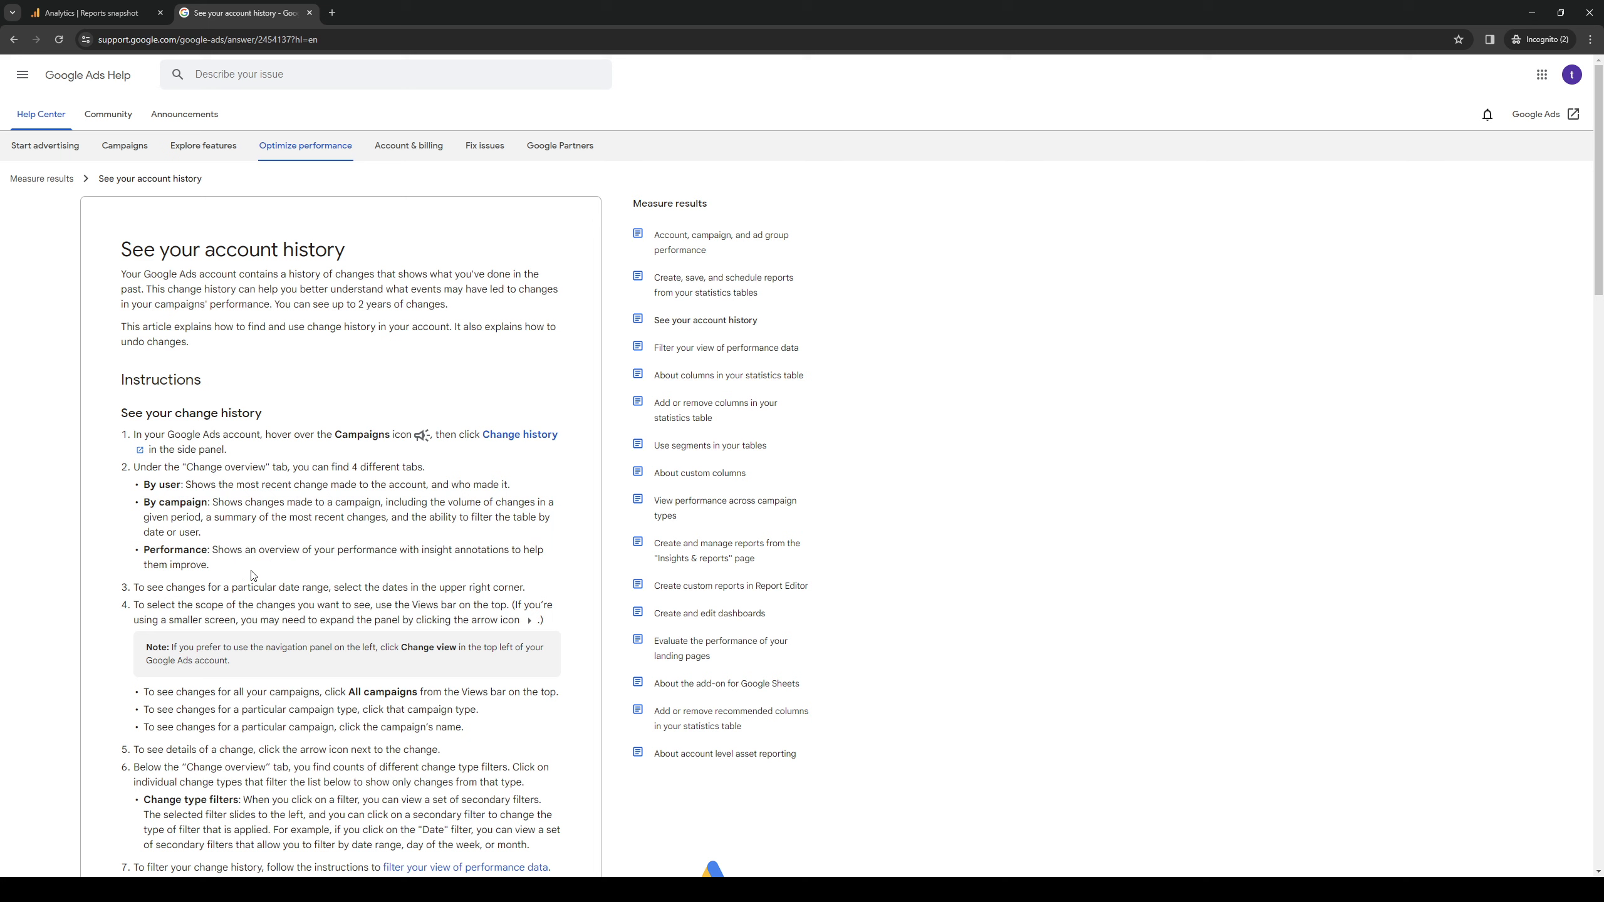
pyautogui.moveTo(974, 471)
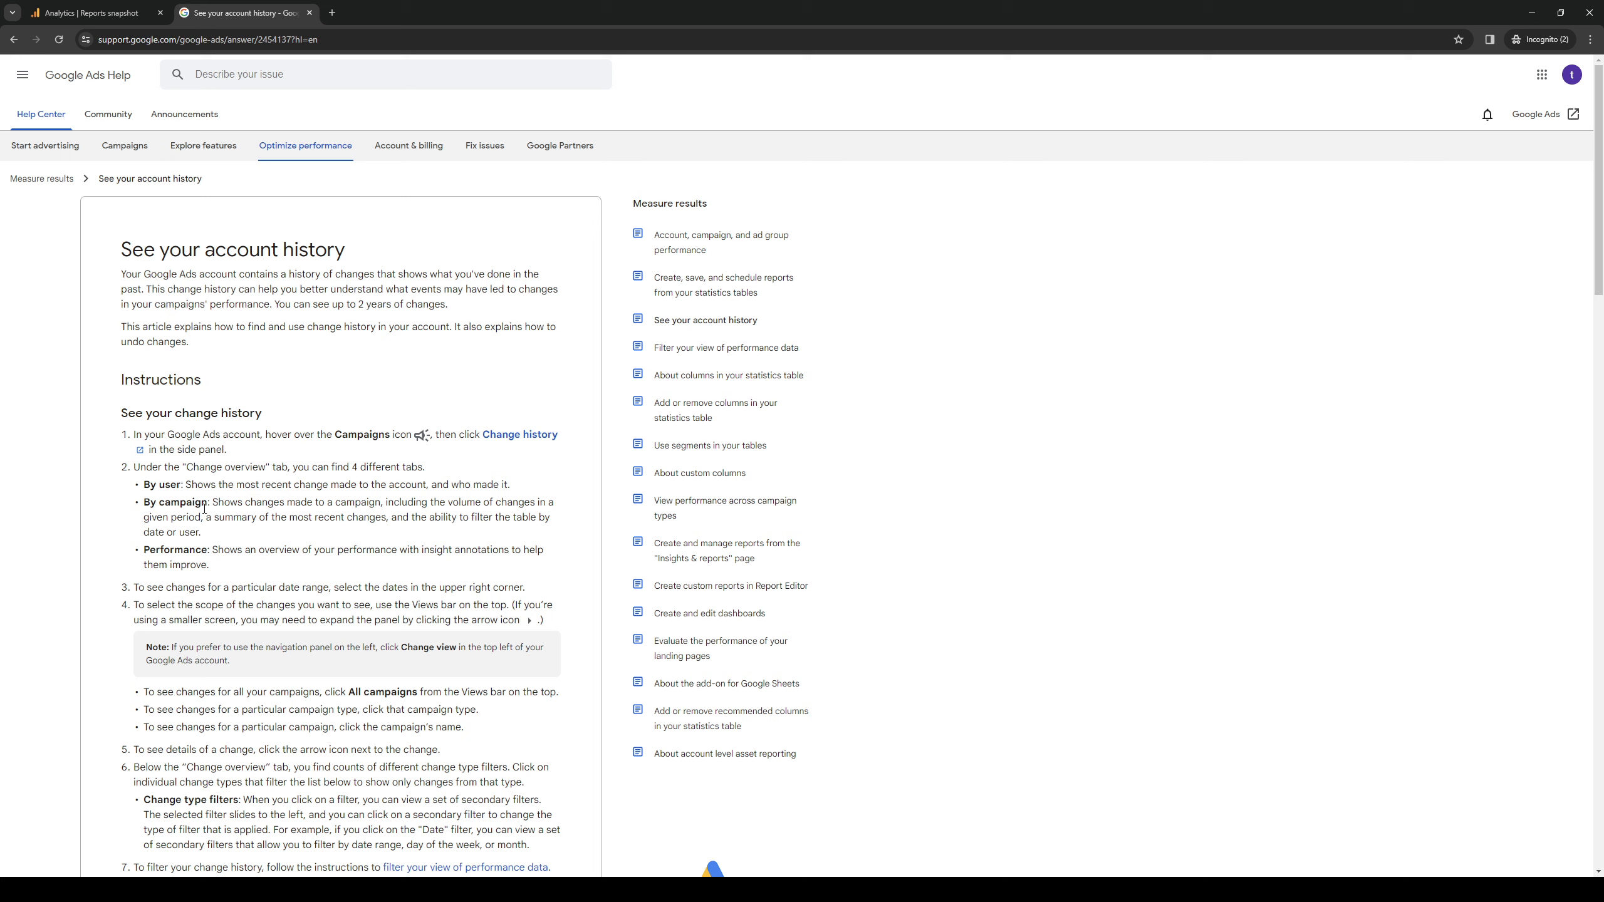
pyautogui.moveTo(295, 532)
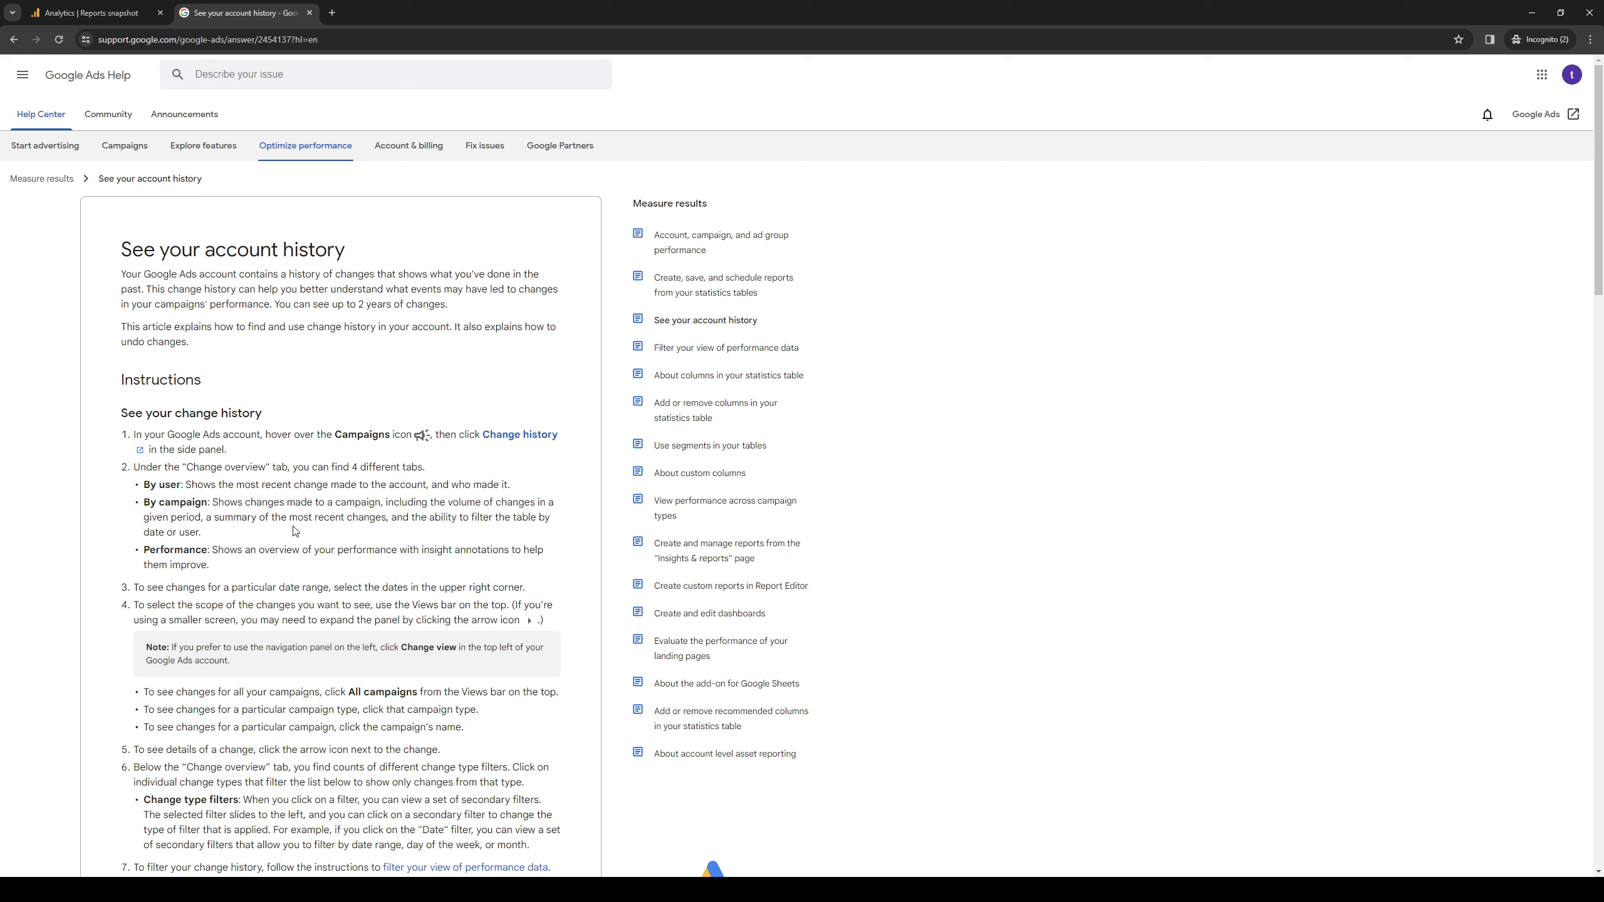
pyautogui.moveTo(292, 524)
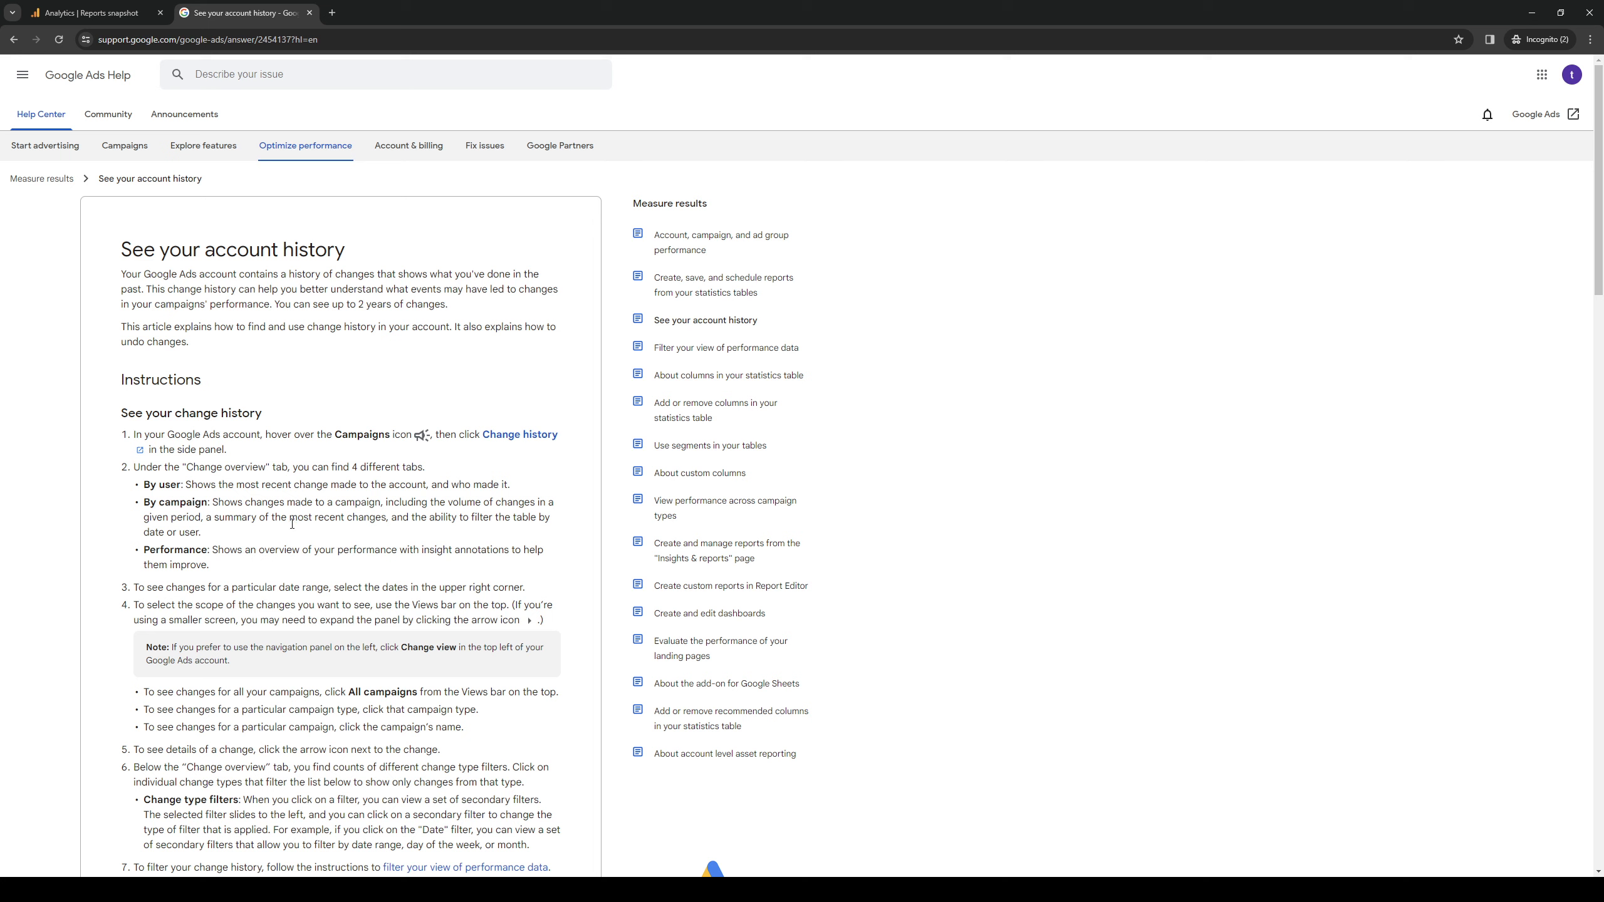
pyautogui.moveTo(1008, 464)
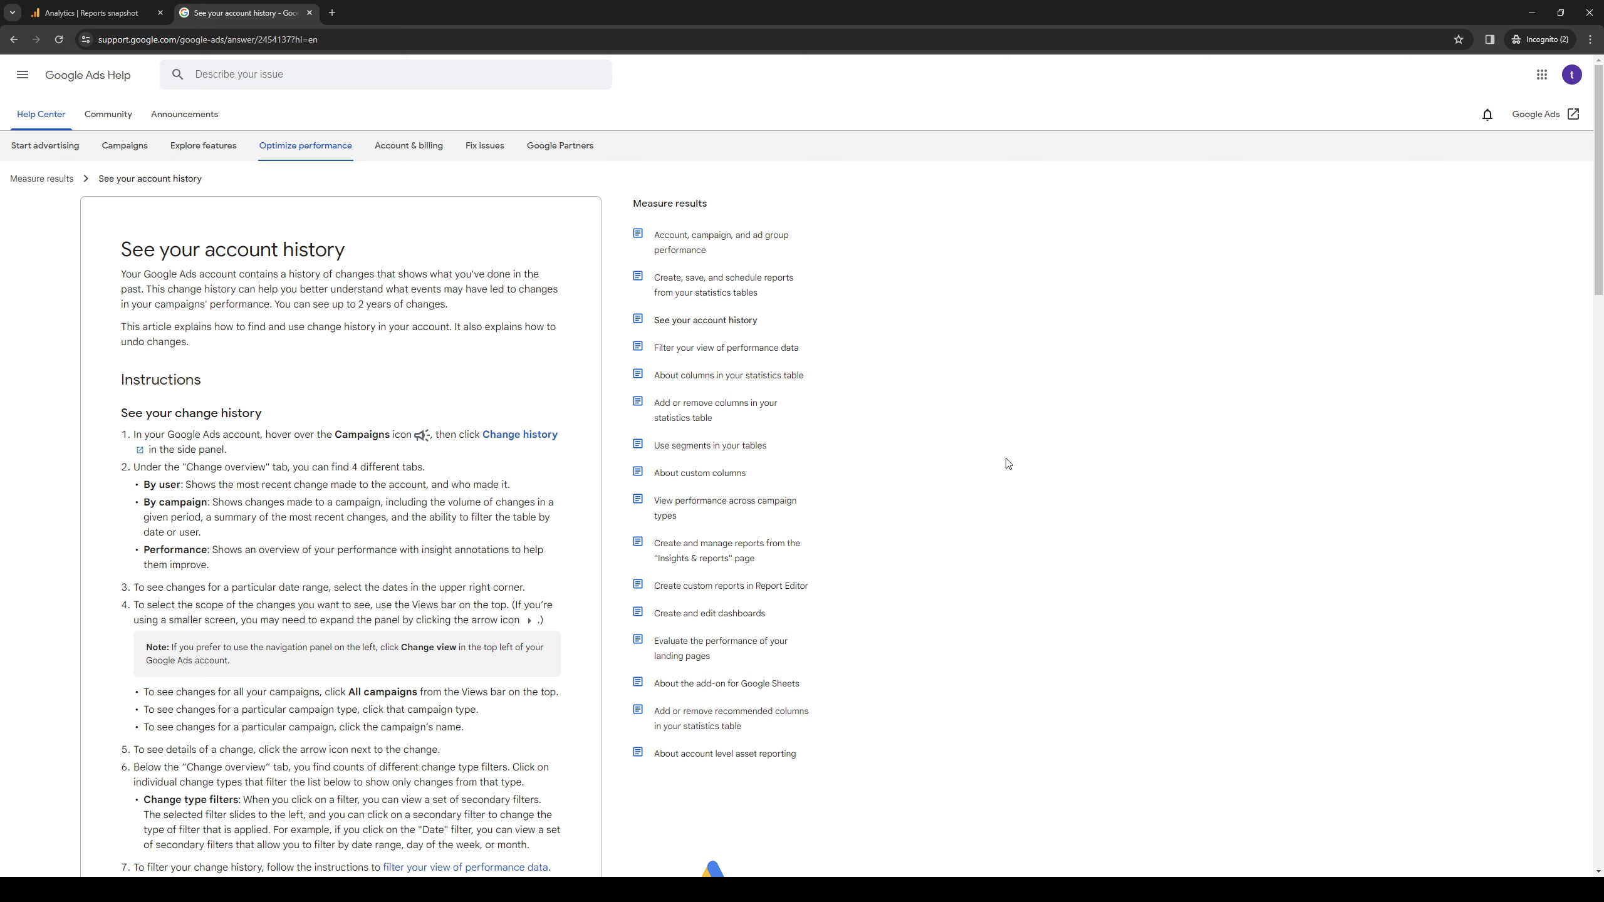
pyautogui.moveTo(335, 507)
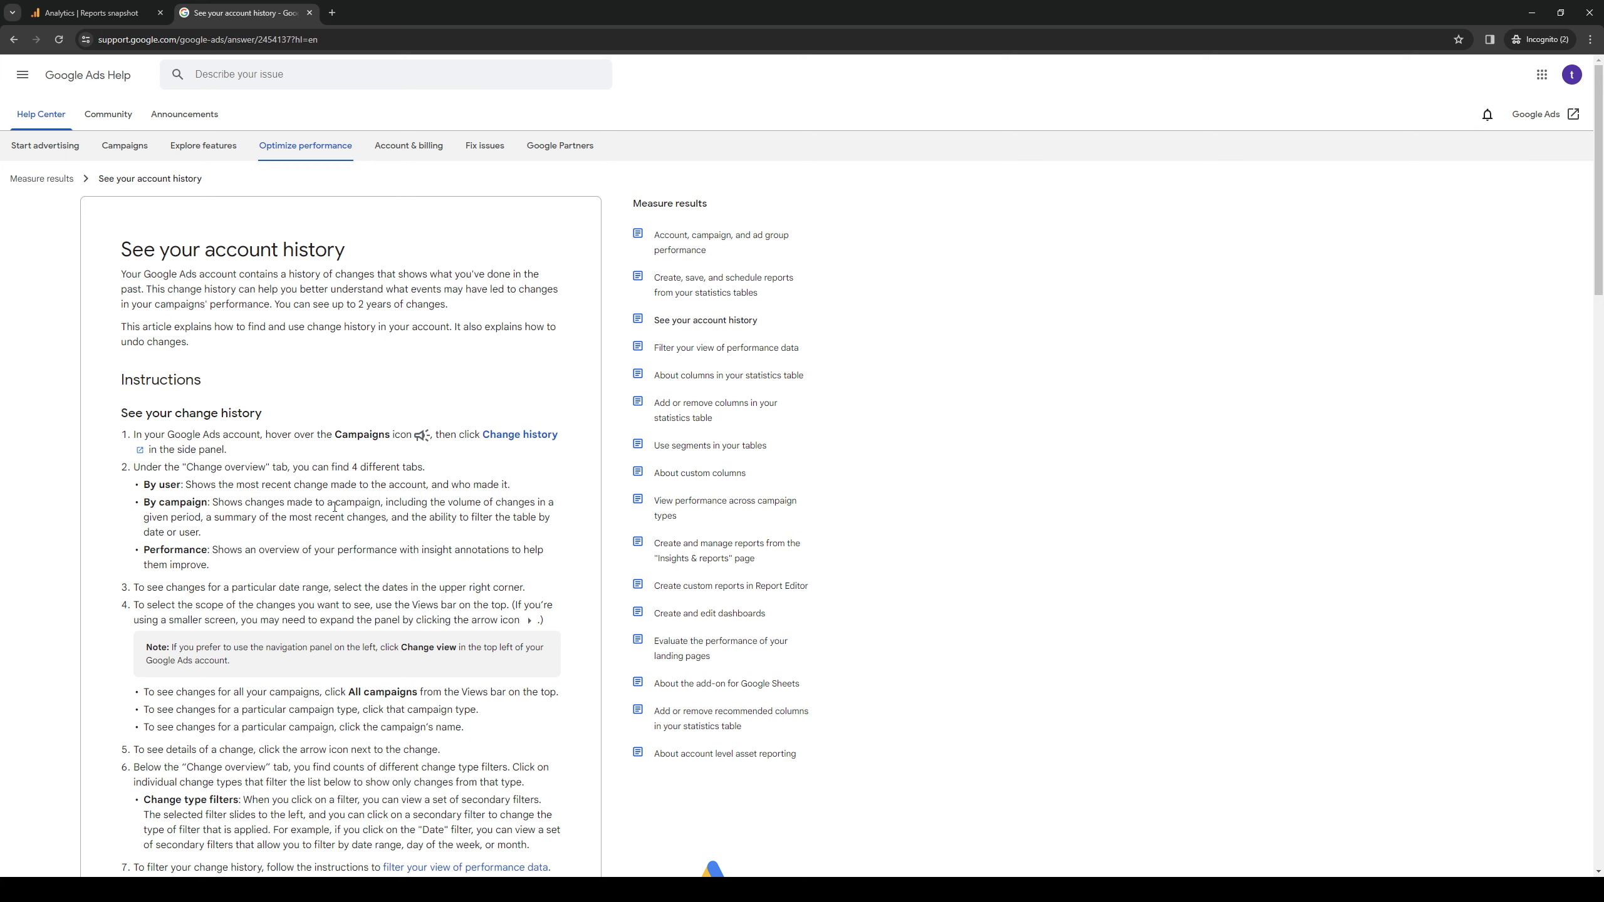
pyautogui.moveTo(294, 538)
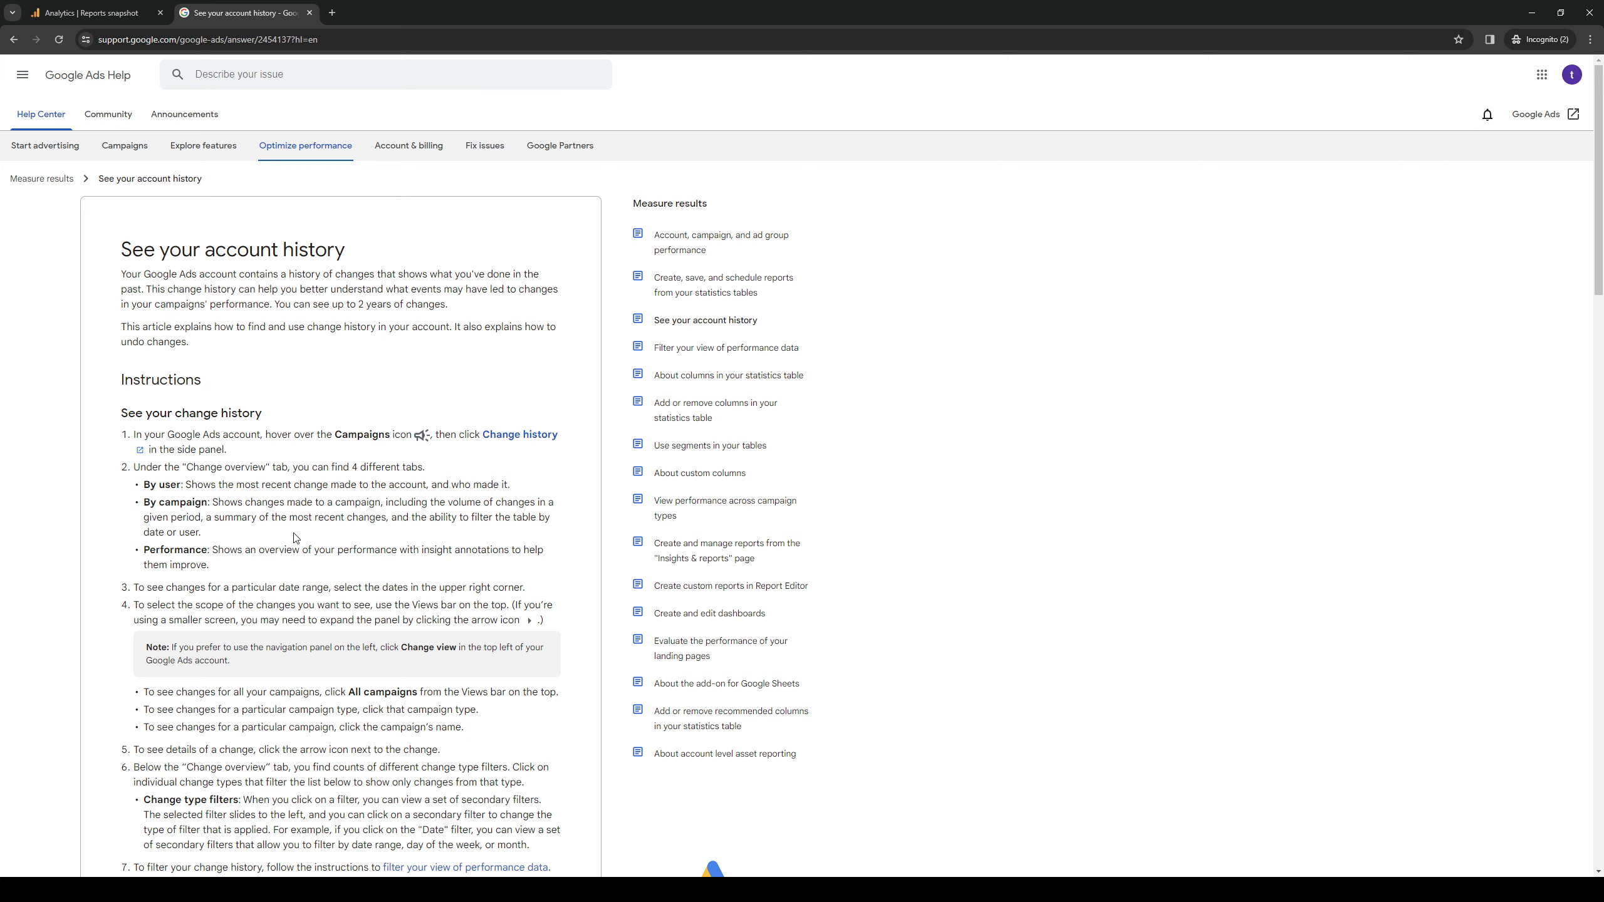
# Scroll down the article to the list of change history filter options.
pyautogui.scroll(-3)
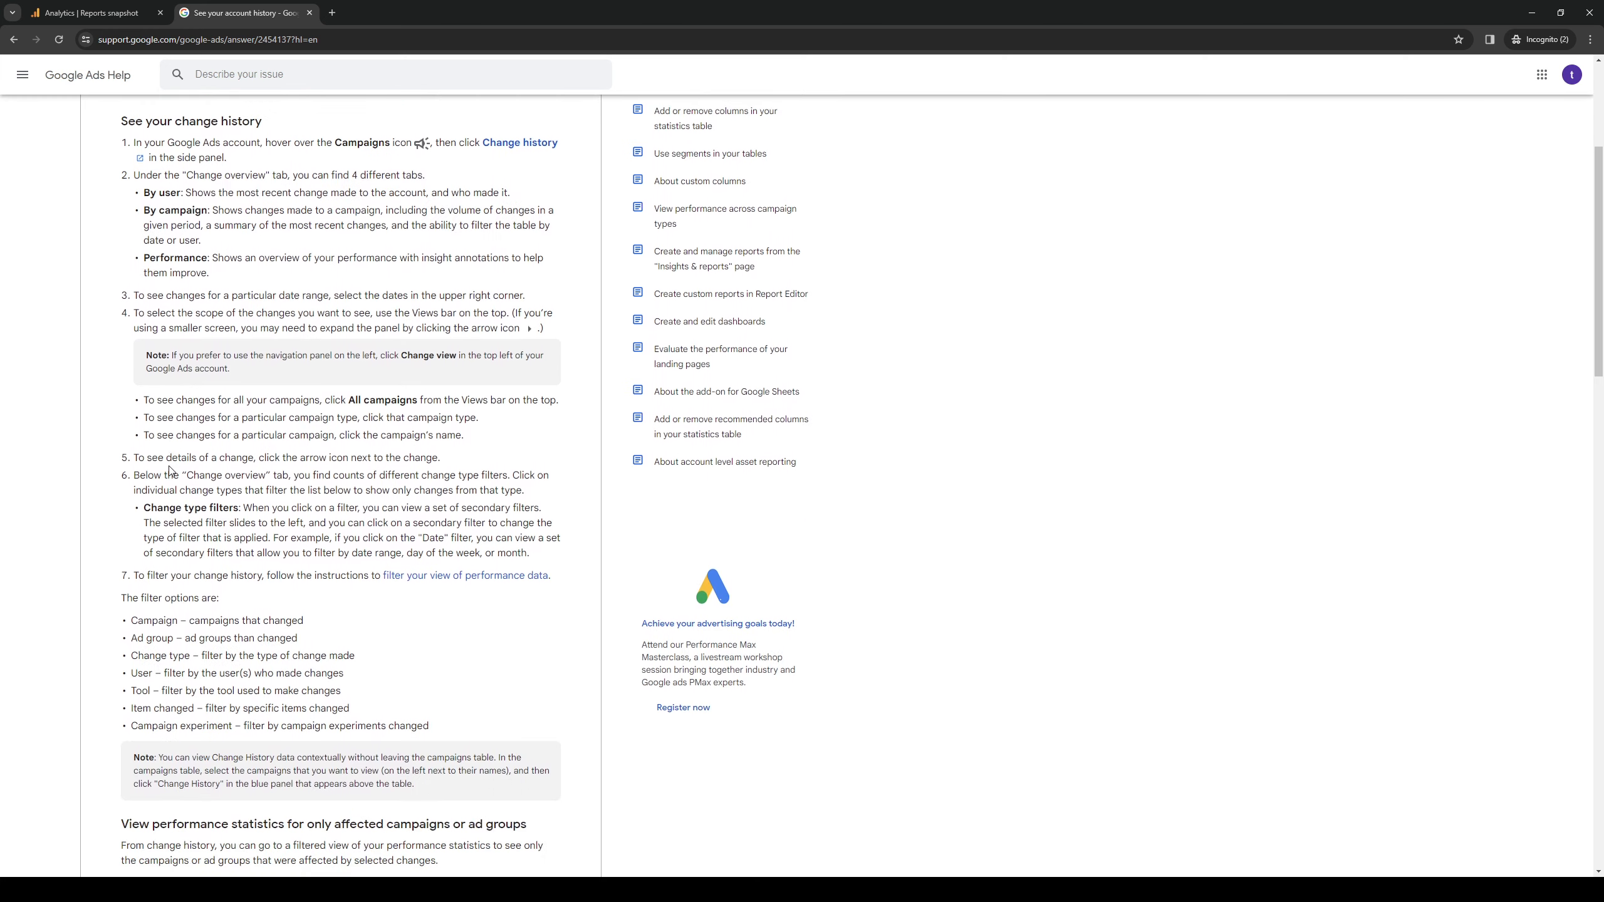
pyautogui.scroll(-3)
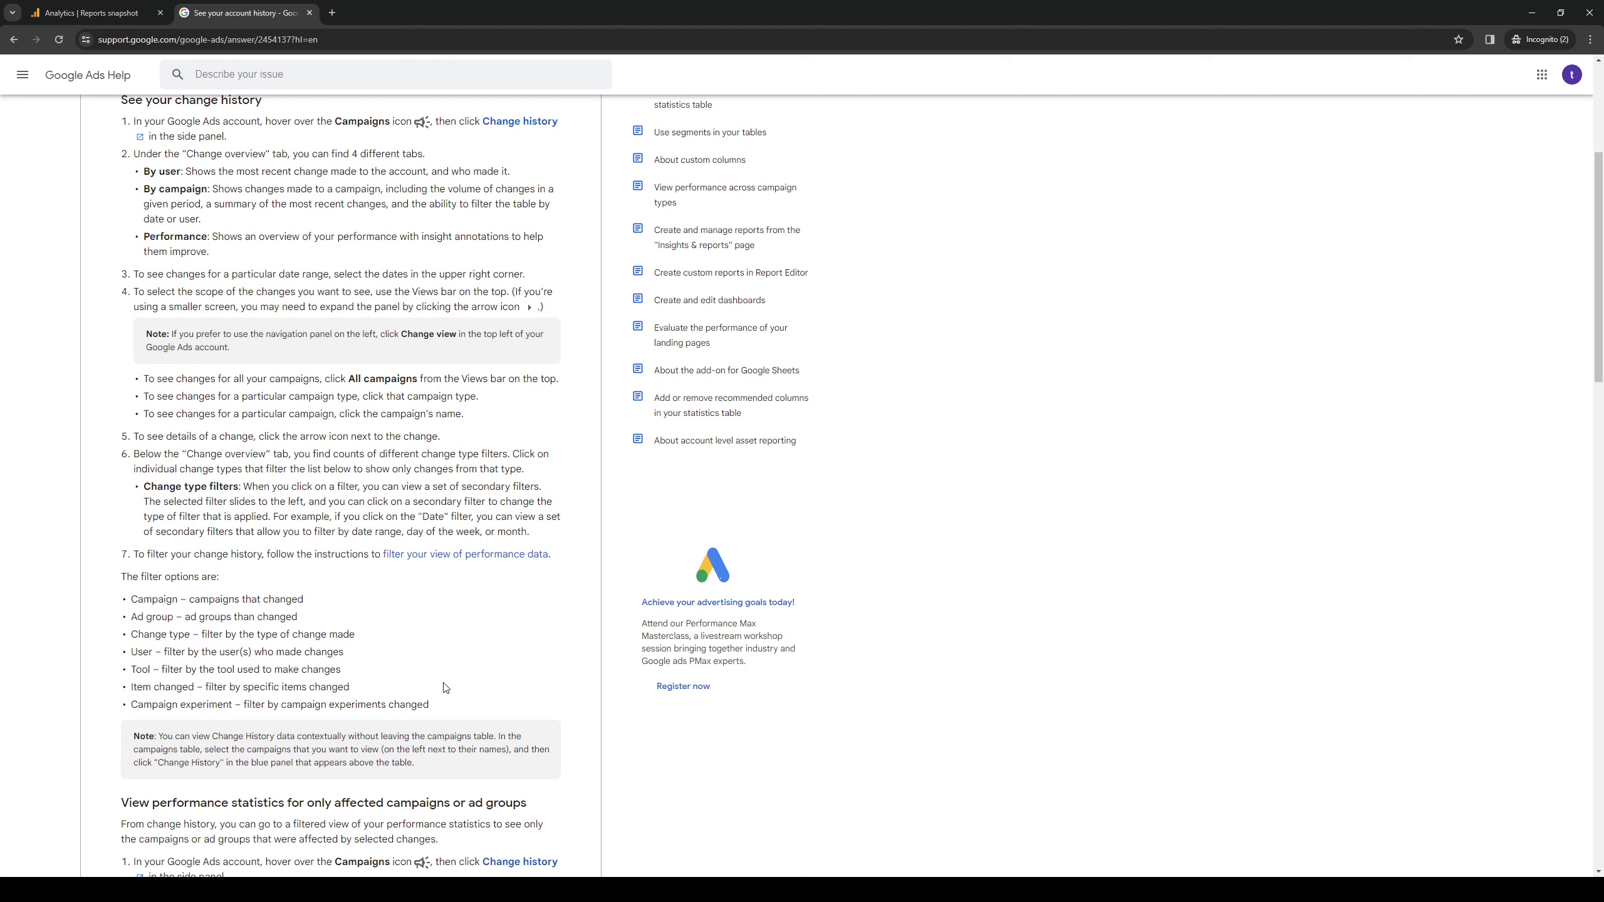
pyautogui.moveTo(1272, 581)
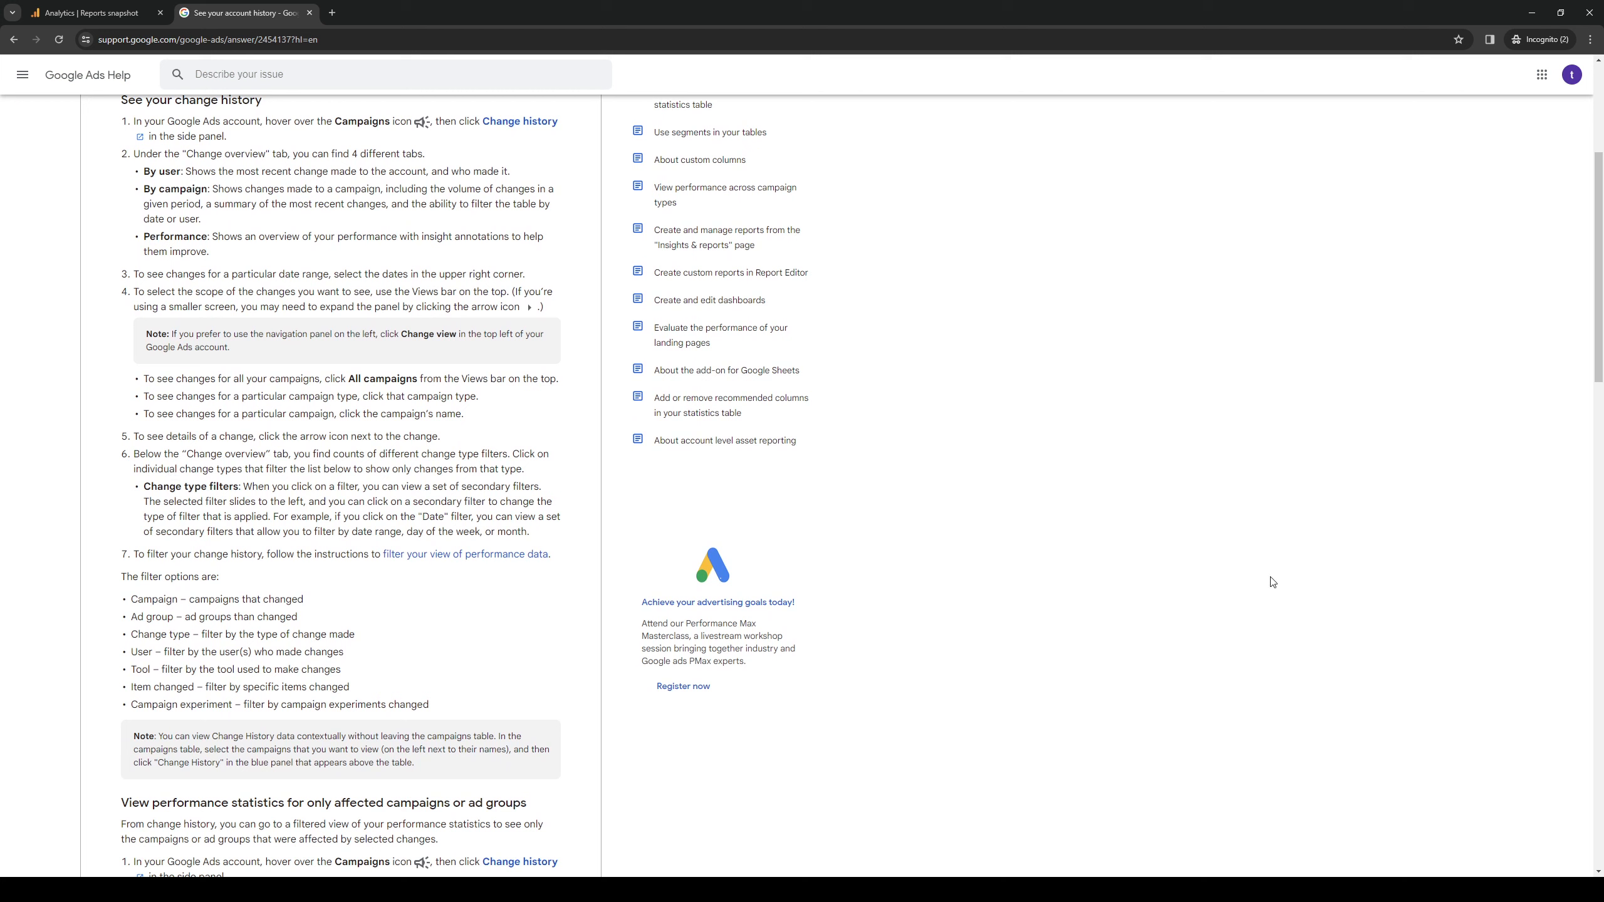
pyautogui.moveTo(958, 526)
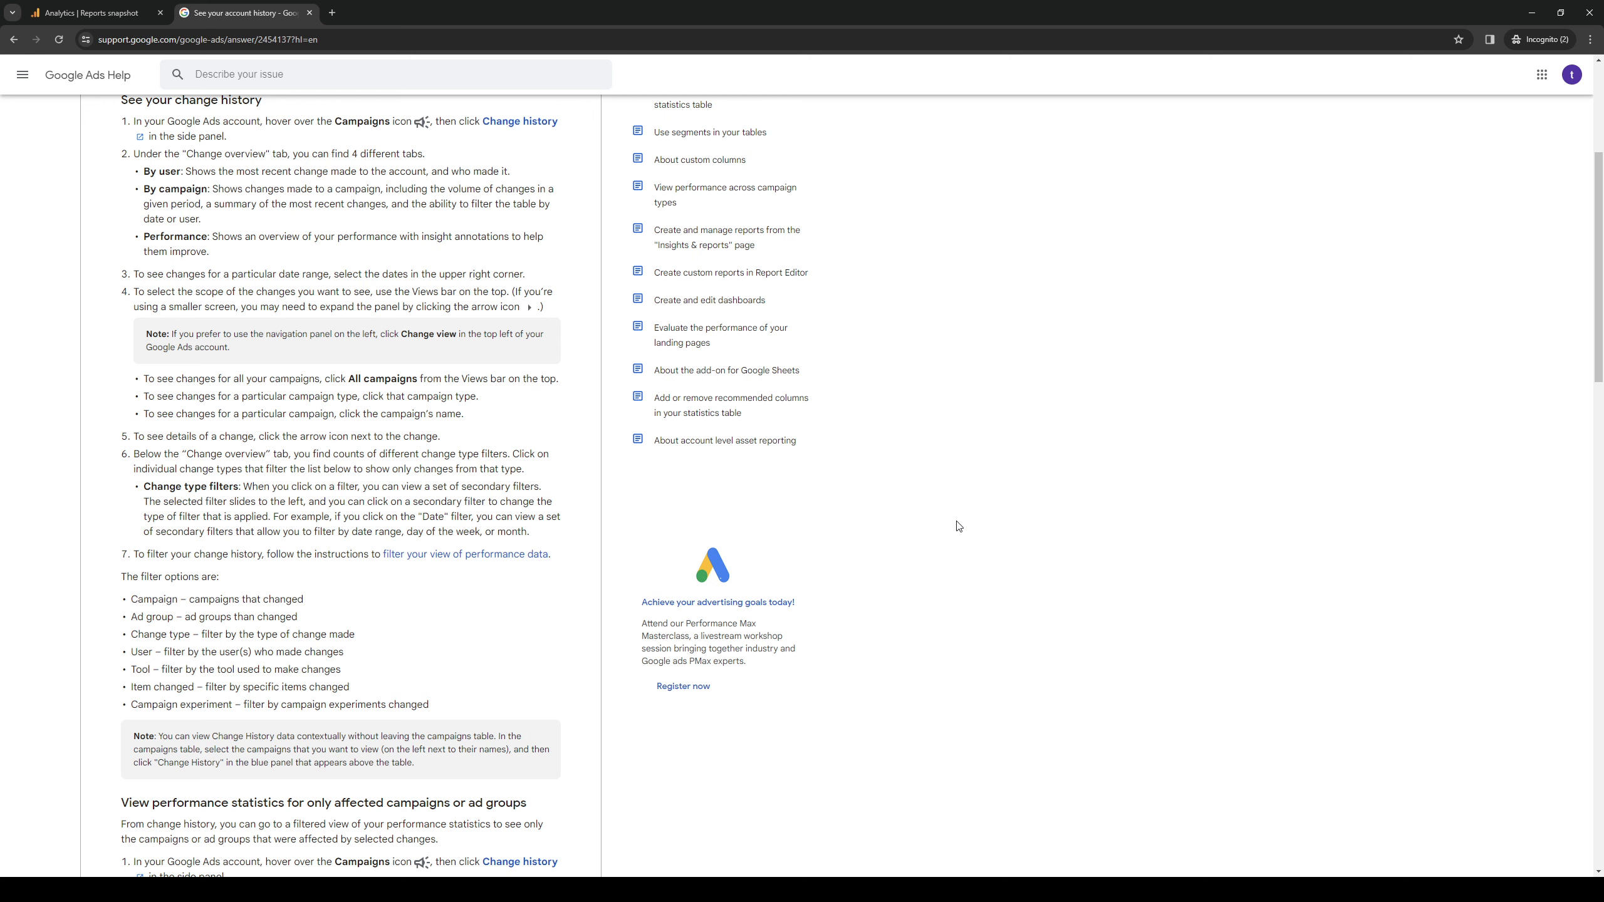
pyautogui.scroll(-3)
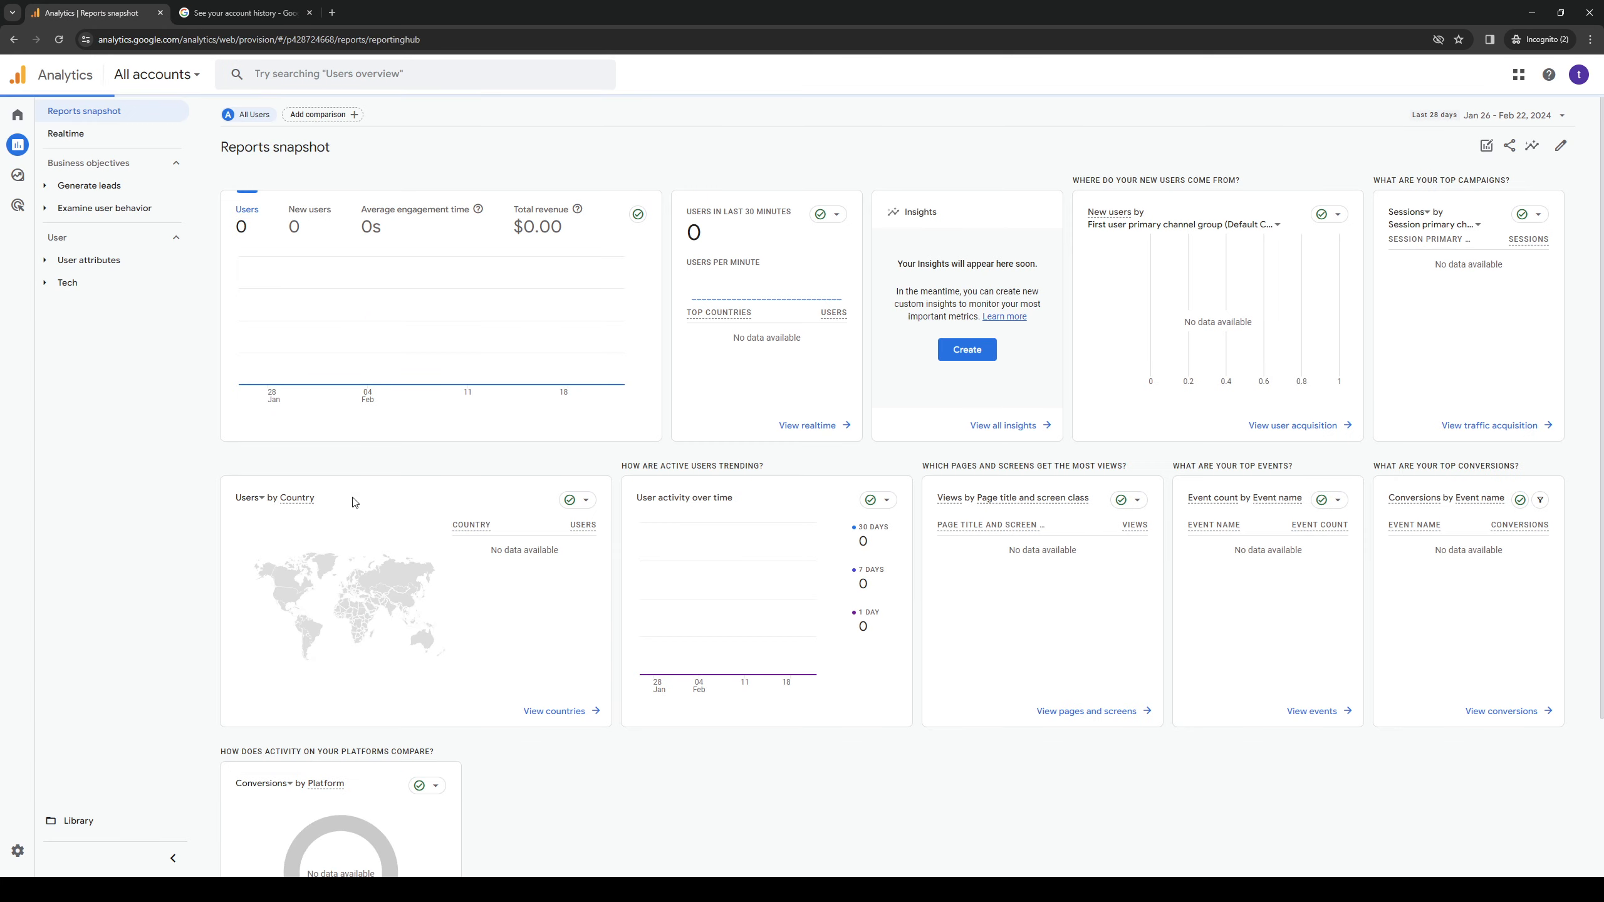
pyautogui.moveTo(543, 728)
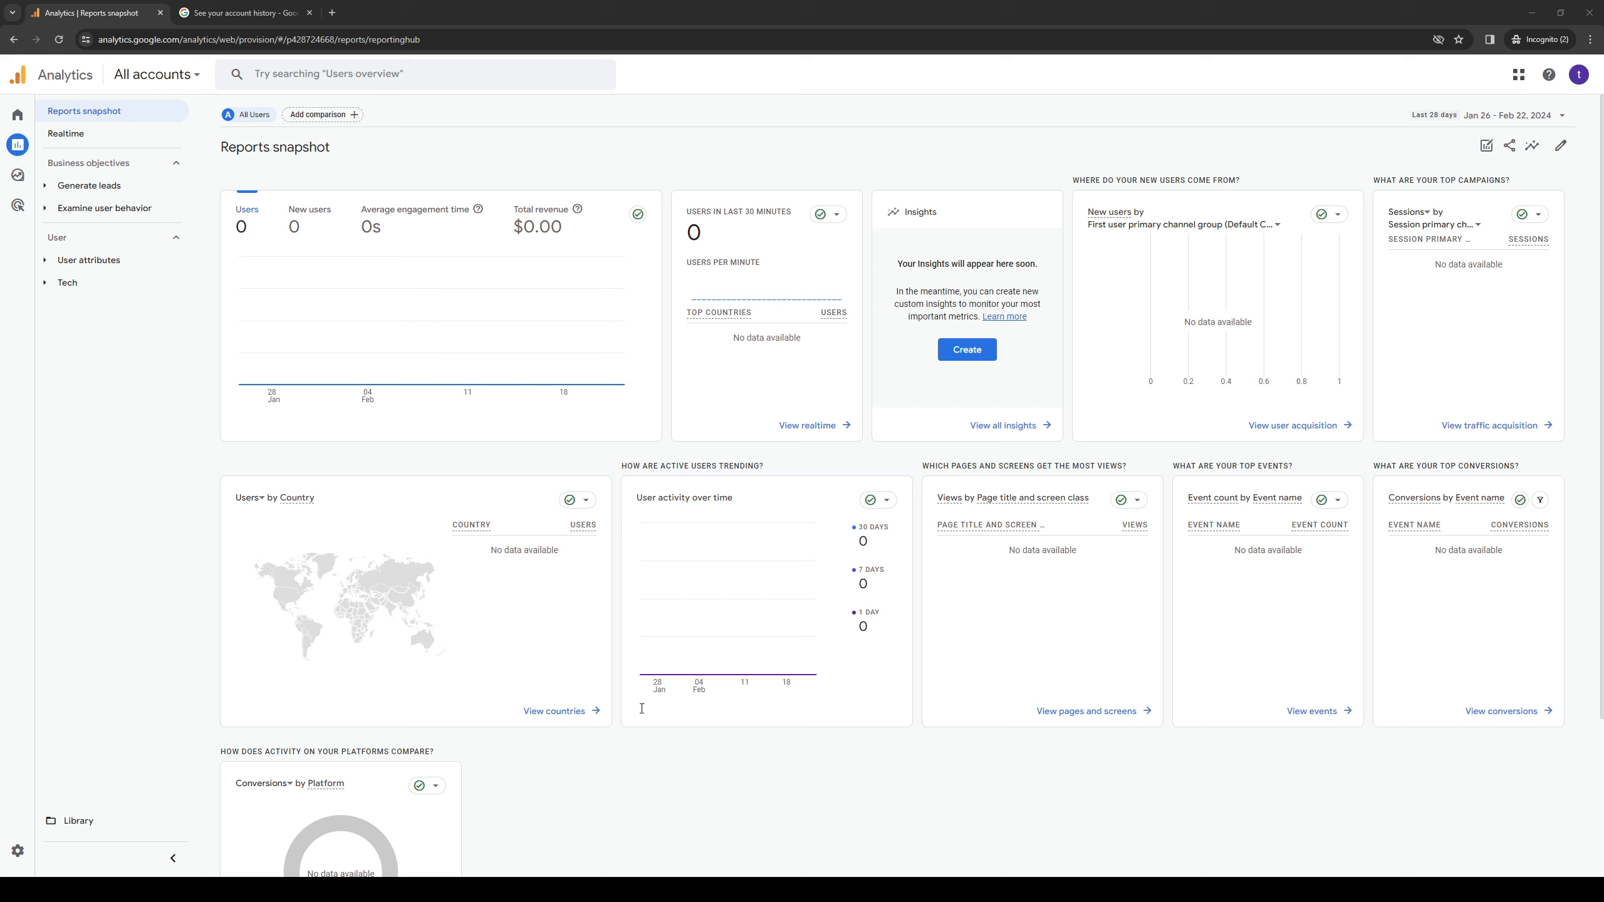
pyautogui.moveTo(673, 710)
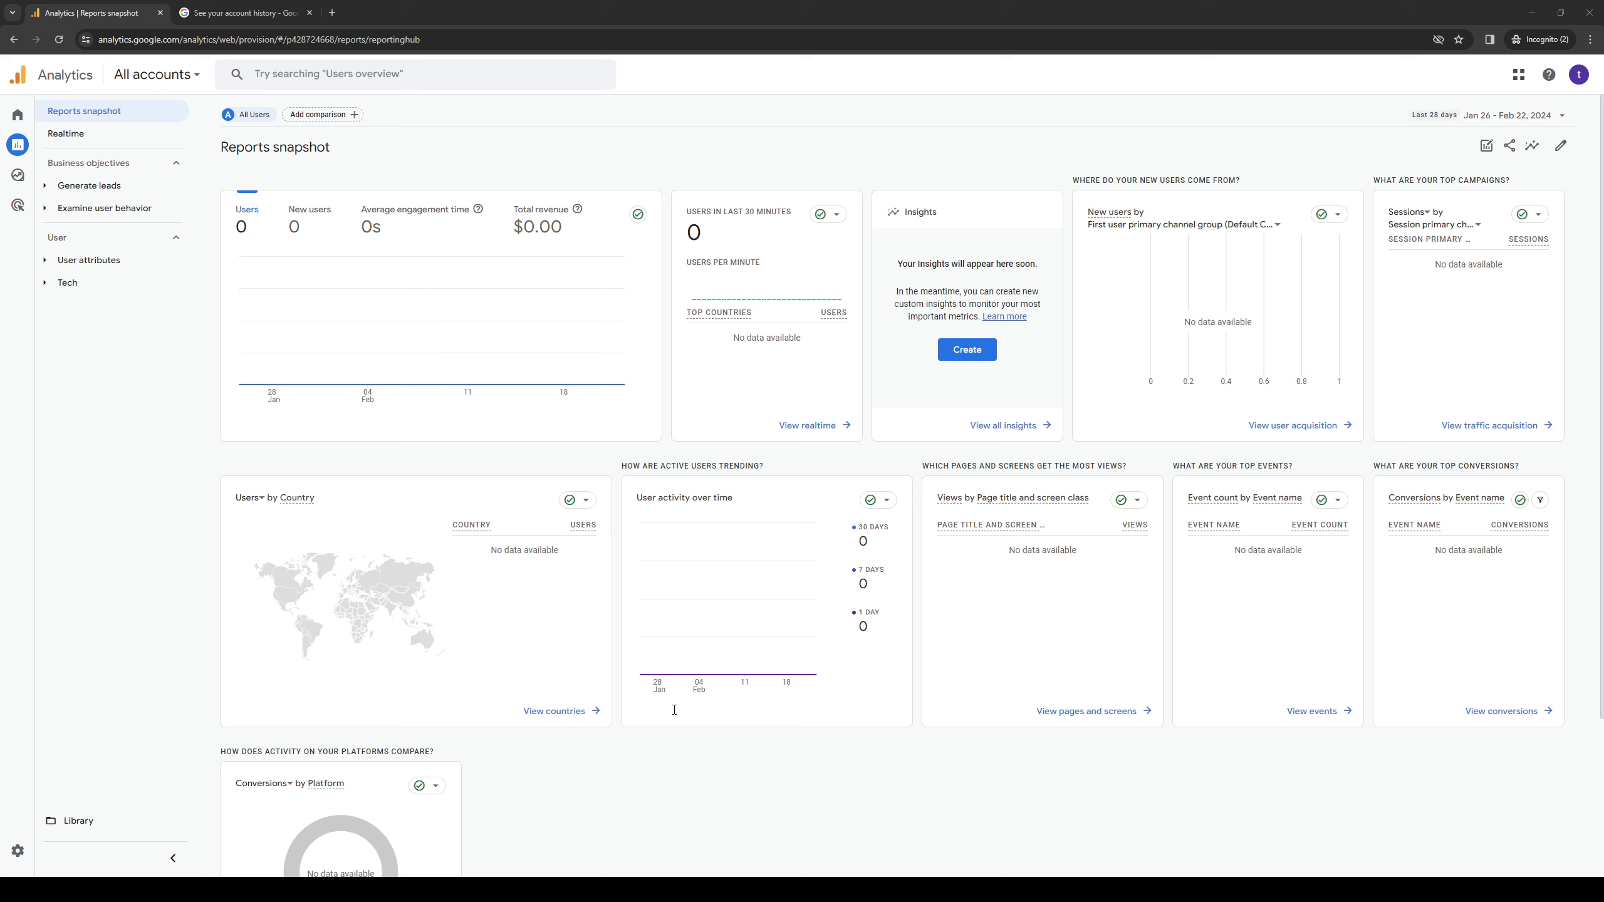
pyautogui.moveTo(673, 710)
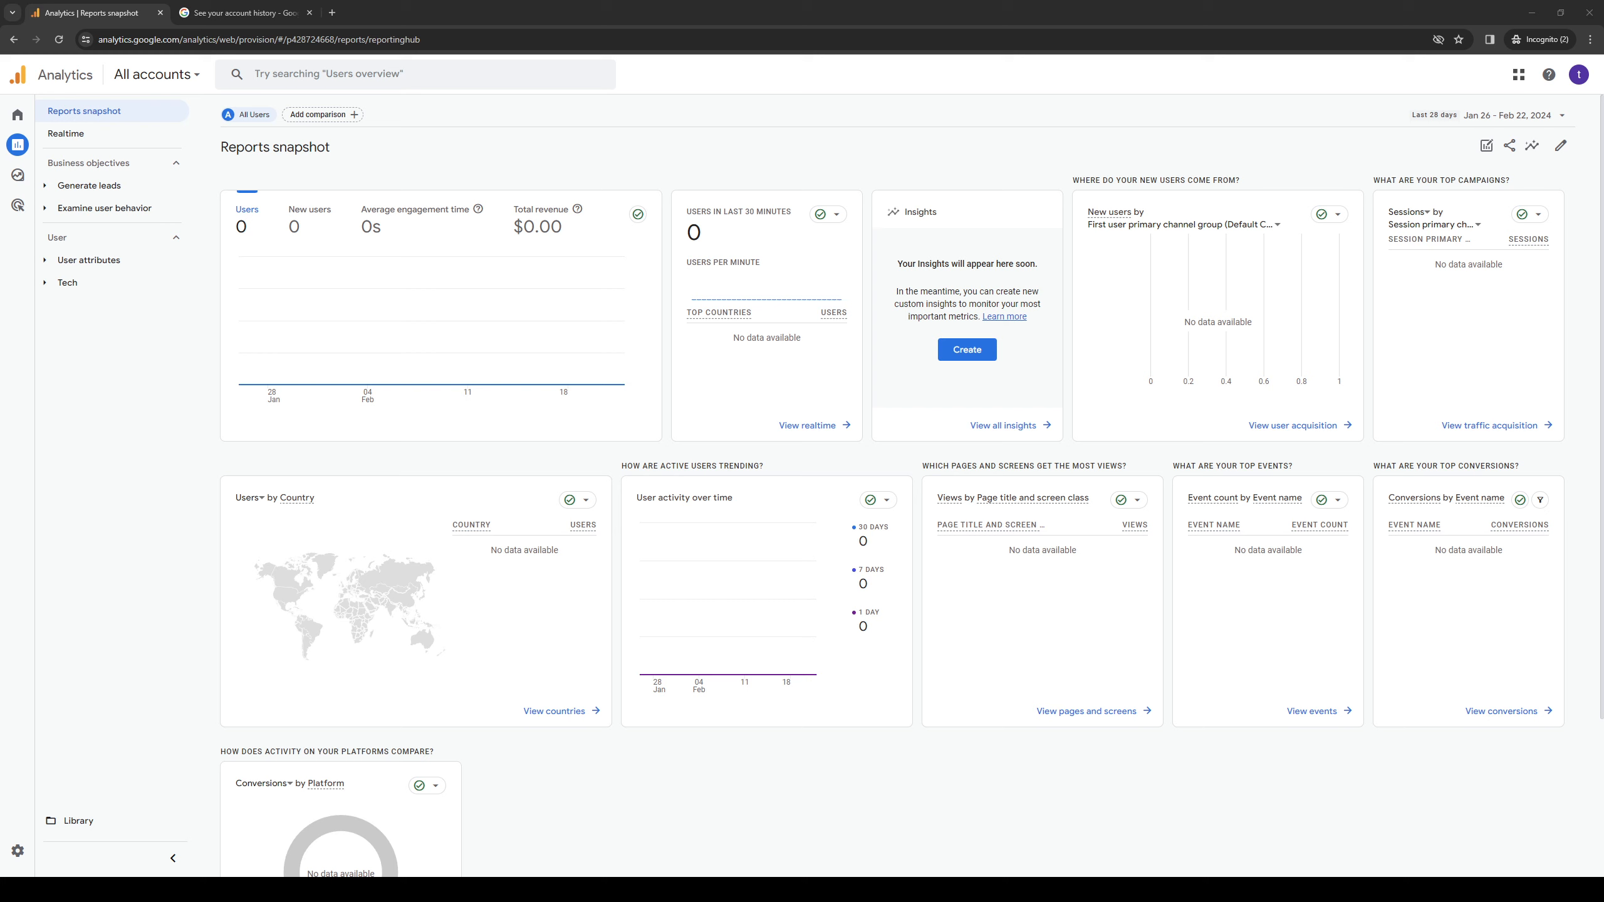
pyautogui.moveTo(509, 727)
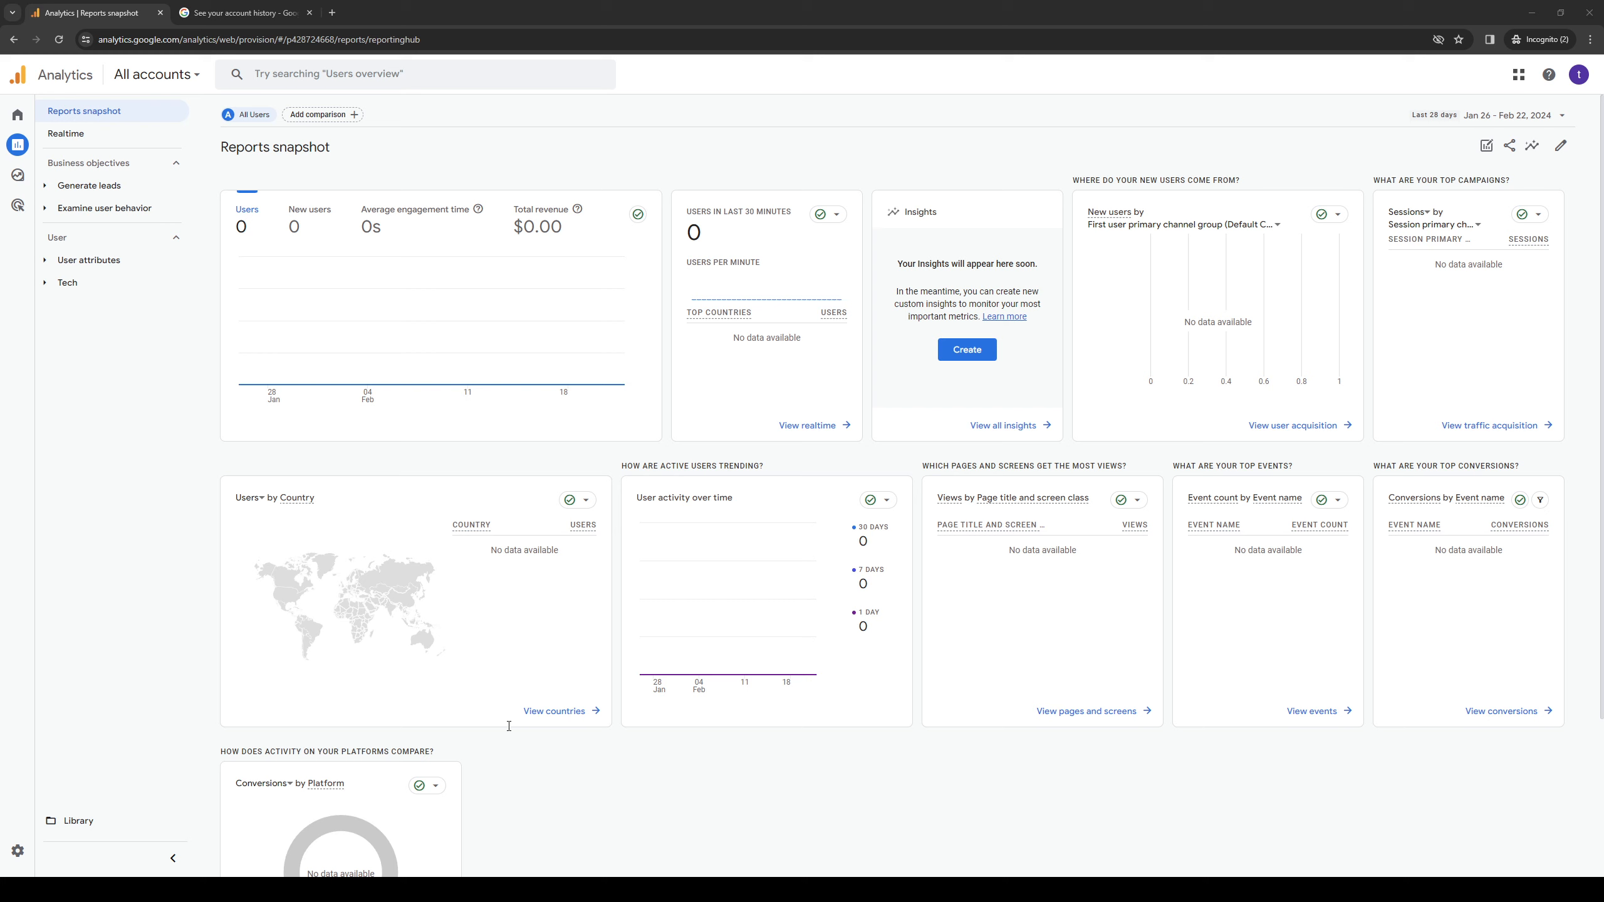